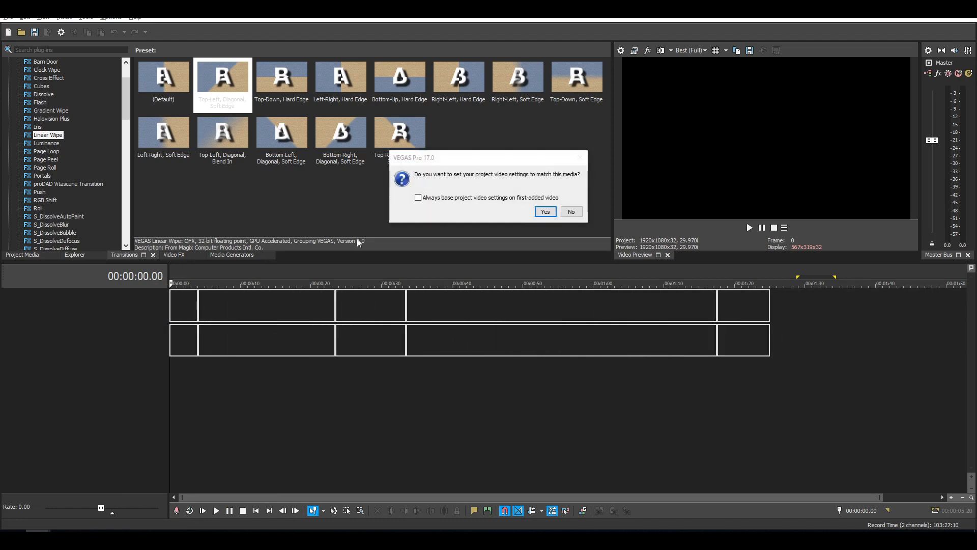
Accept matching the project video settings to the 4K footage (4096x2160, 23.976 fps).
left_click(544, 211)
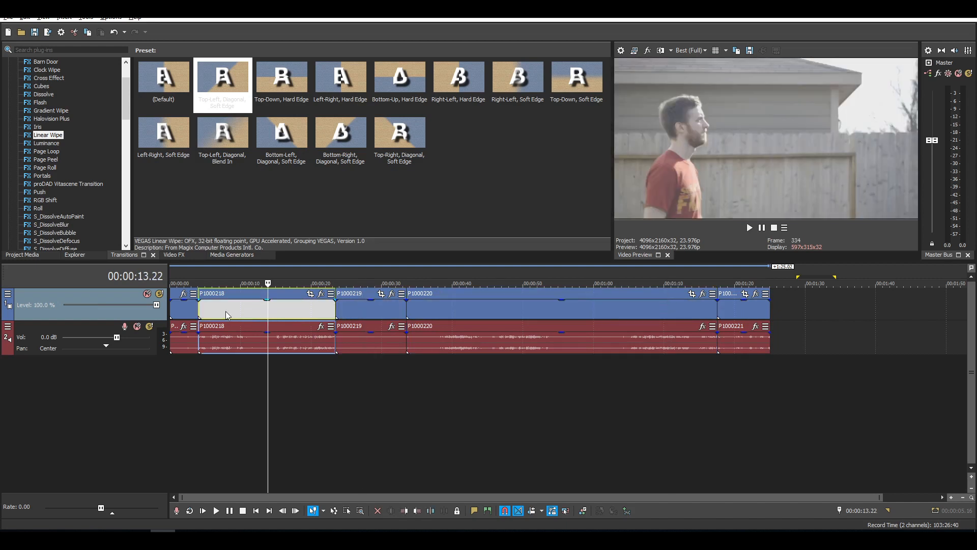
mouse_move(184, 320)
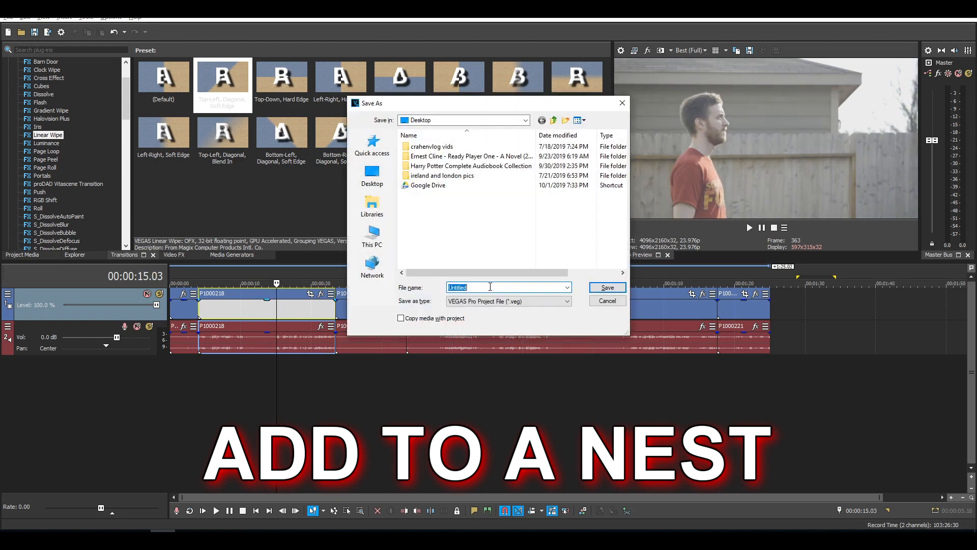
Save the project, nest all clips as 'test_Untitled Timeline', and return to the parent timeline.
left_click(606, 301)
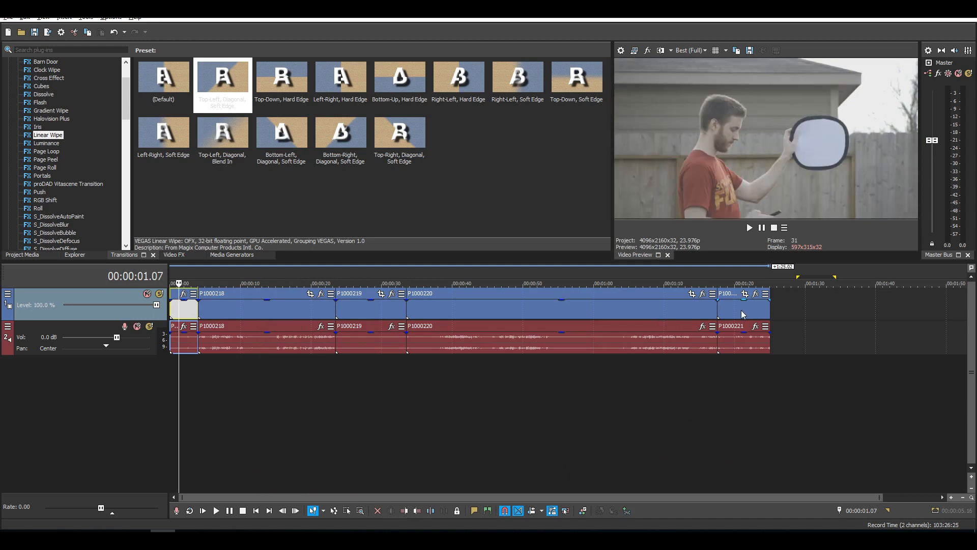
right_click(742, 314)
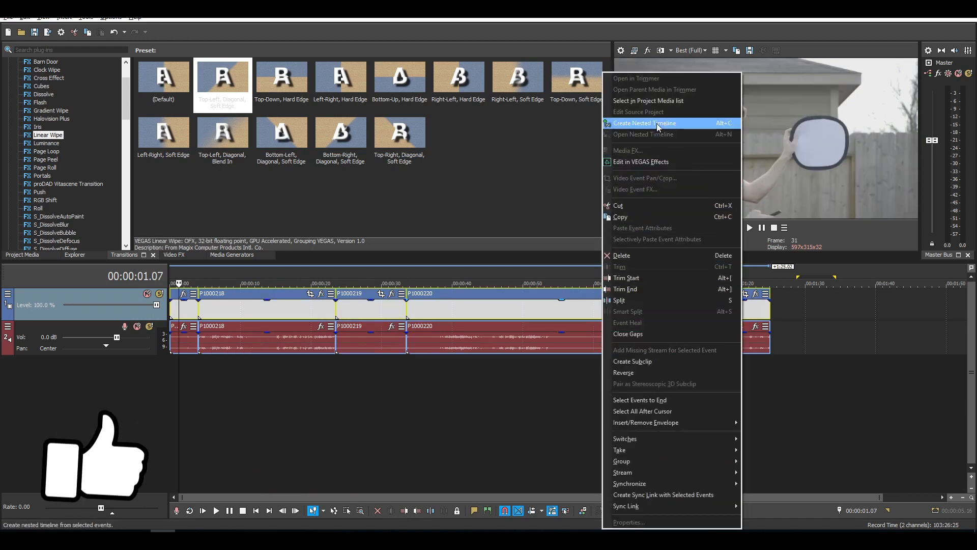
left_click(645, 123)
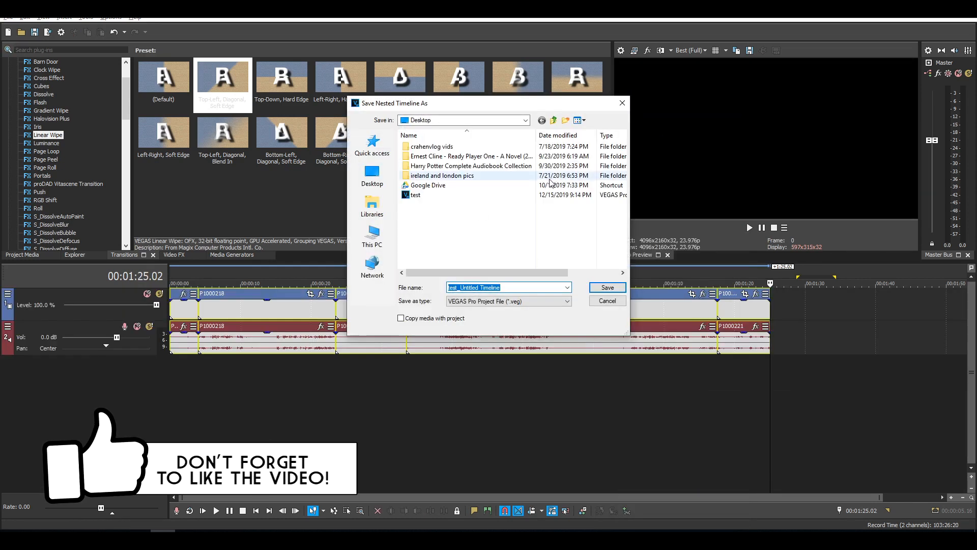
left_click(414, 195)
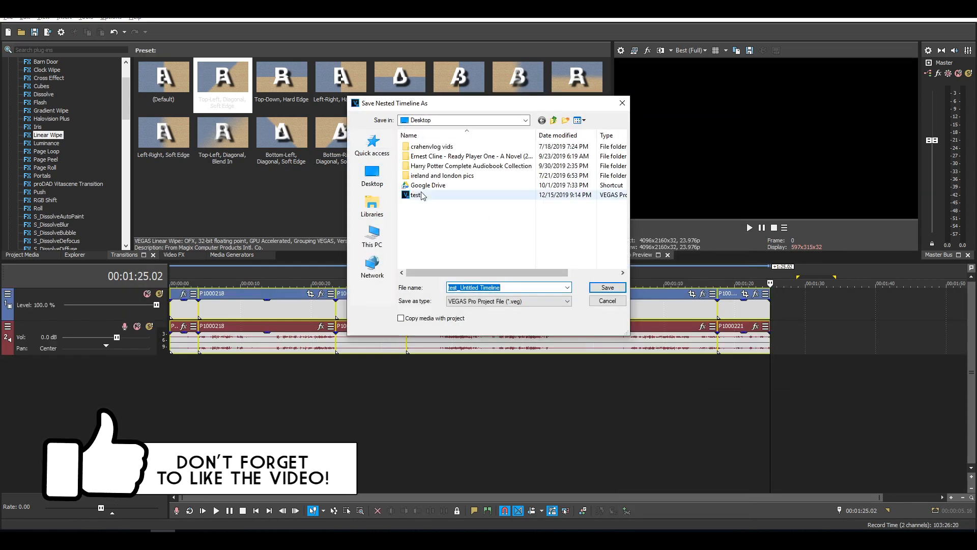
left_click(606, 287)
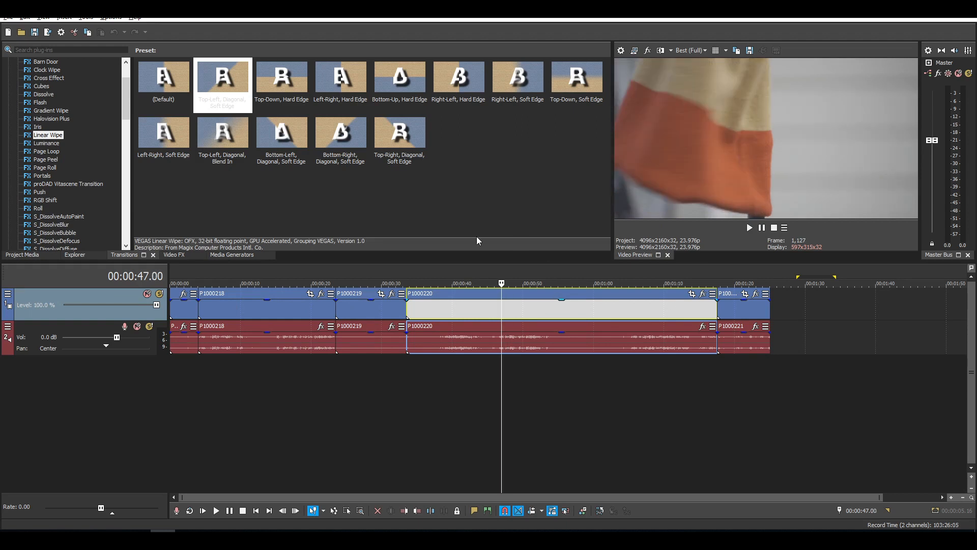
mouse_move(513, 323)
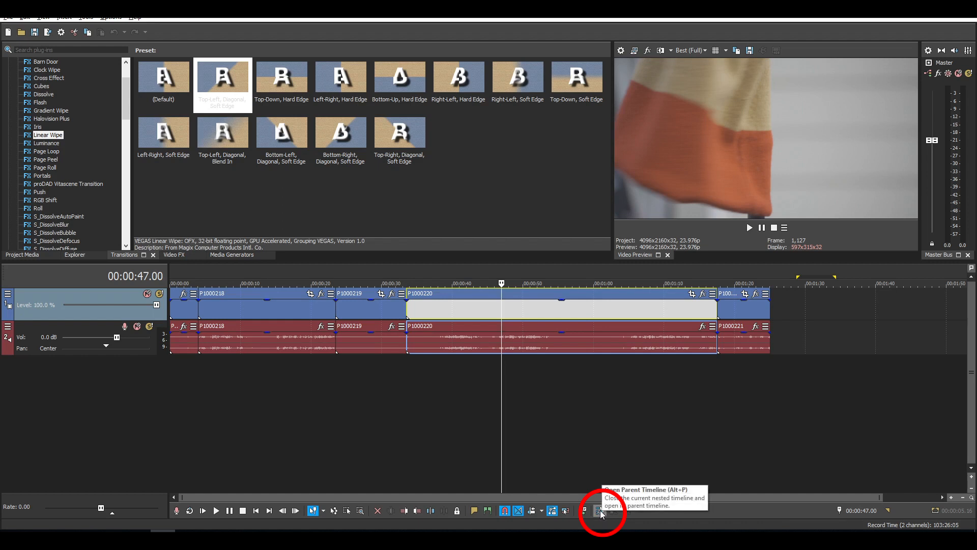
left_click(600, 510)
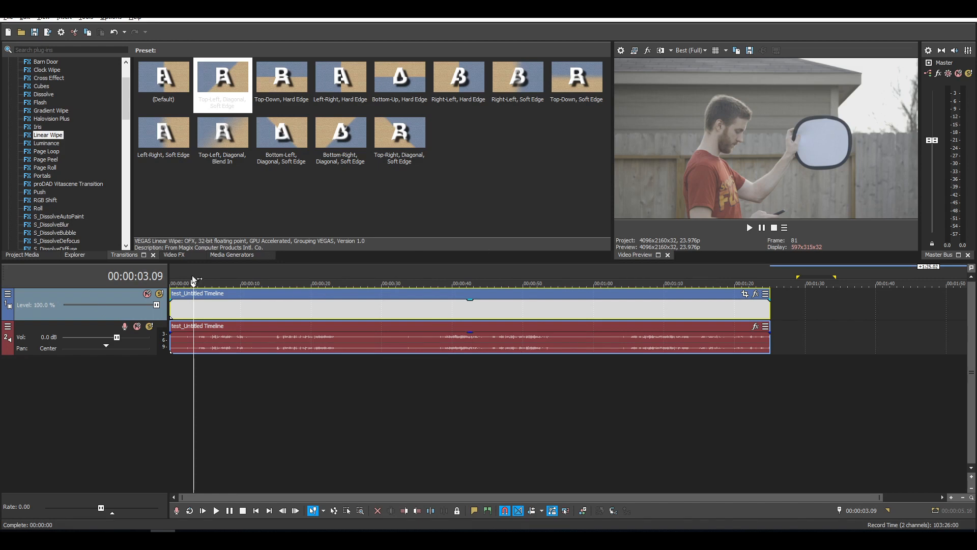
mouse_move(329, 261)
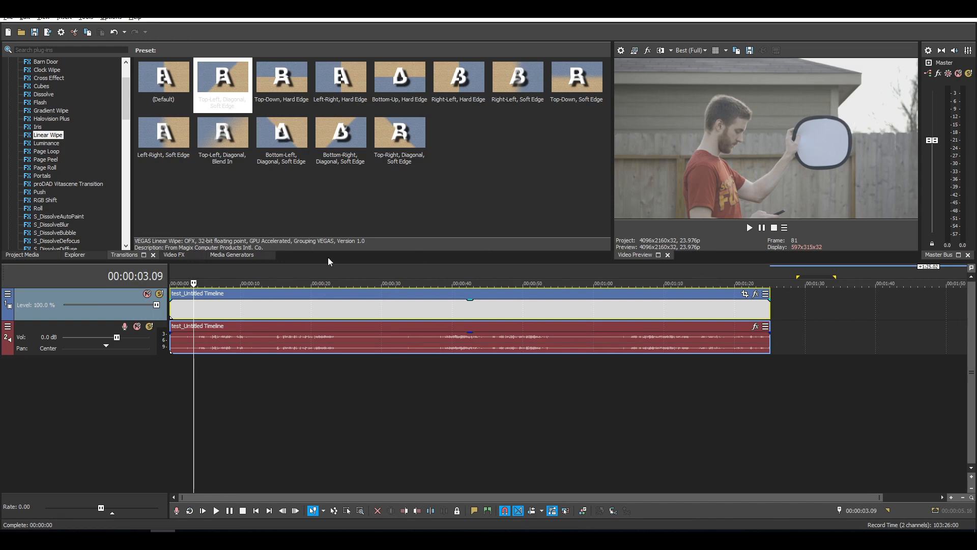
mouse_move(834, 148)
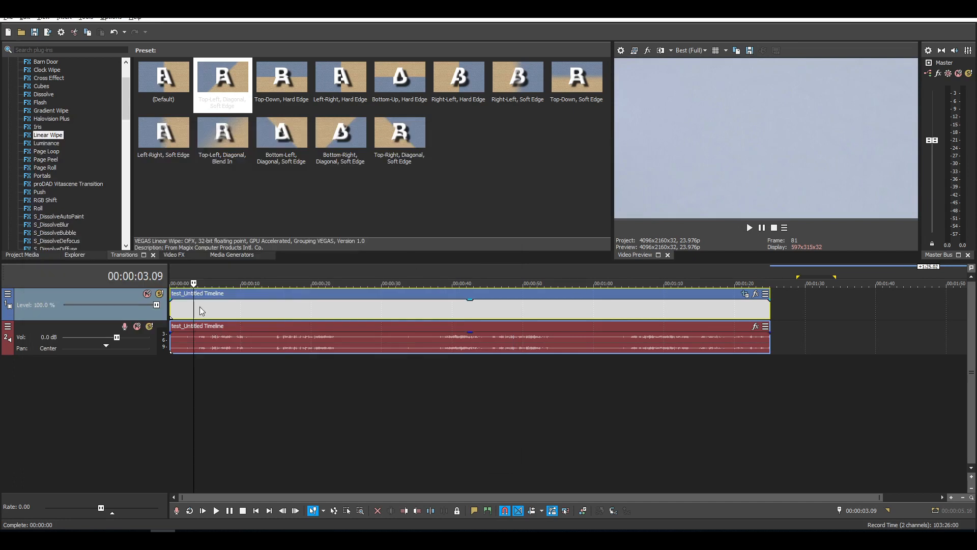
Open the Color Grading panel and scopes for the nested event with Alt+G.
key("alt+g")
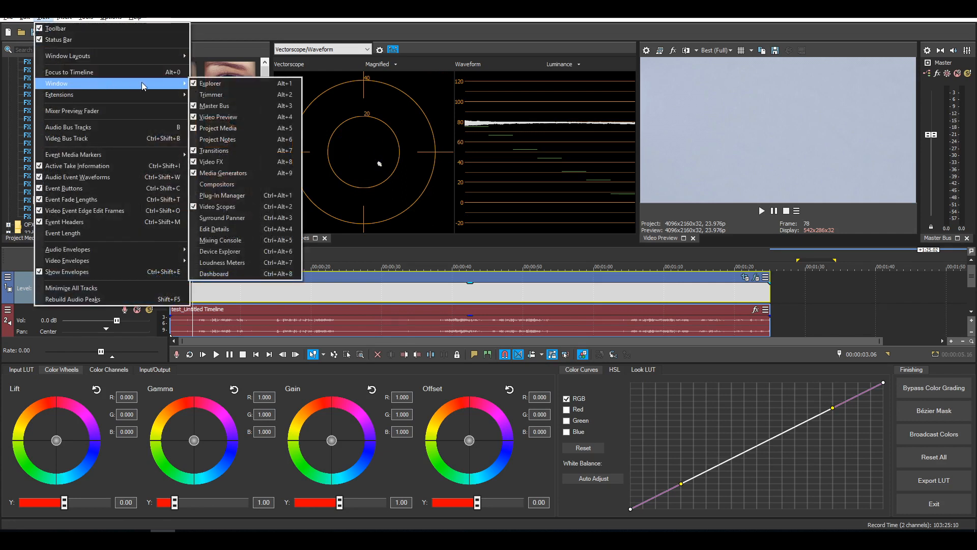
mouse_move(225, 206)
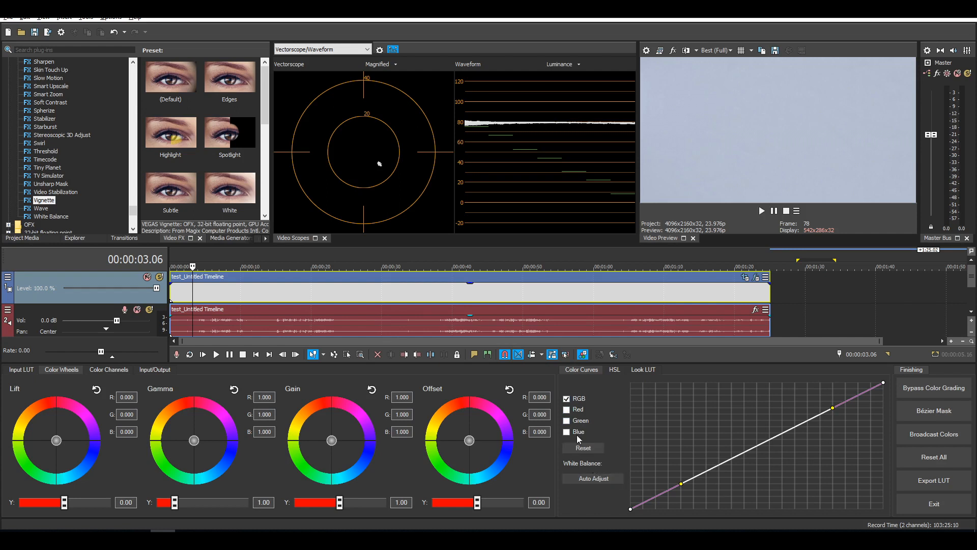
Enable the Blue channel curve and pull its top point down.
left_click(567, 432)
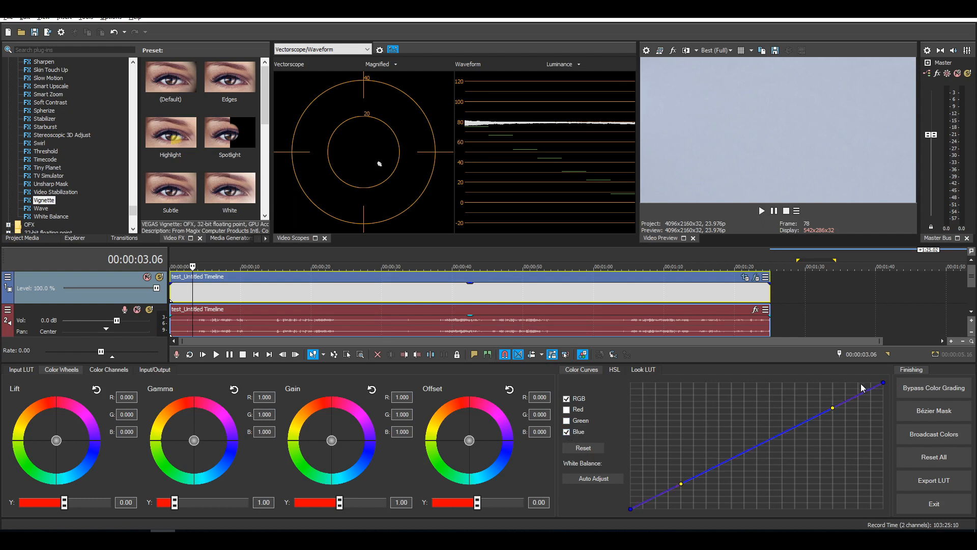
left_click_drag(883, 382, 886, 388)
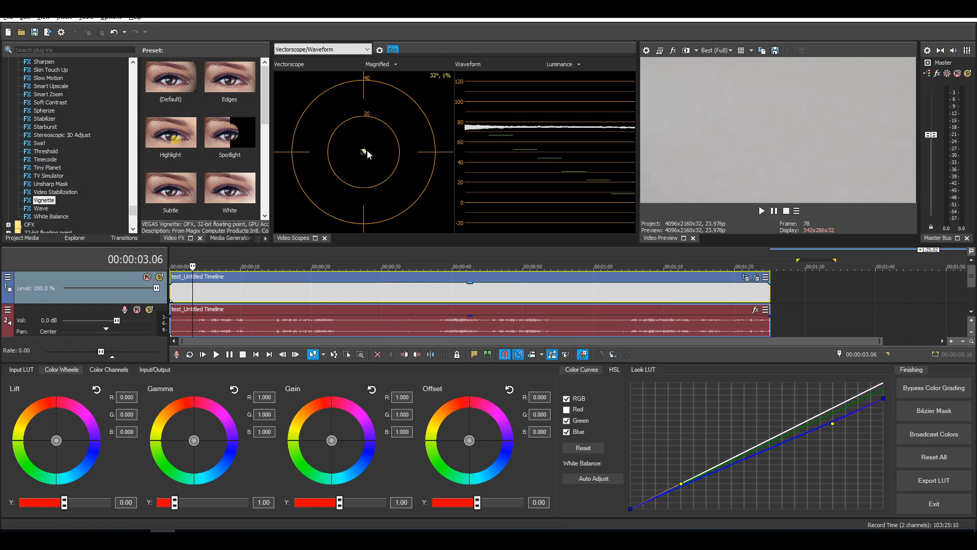
mouse_move(733, 70)
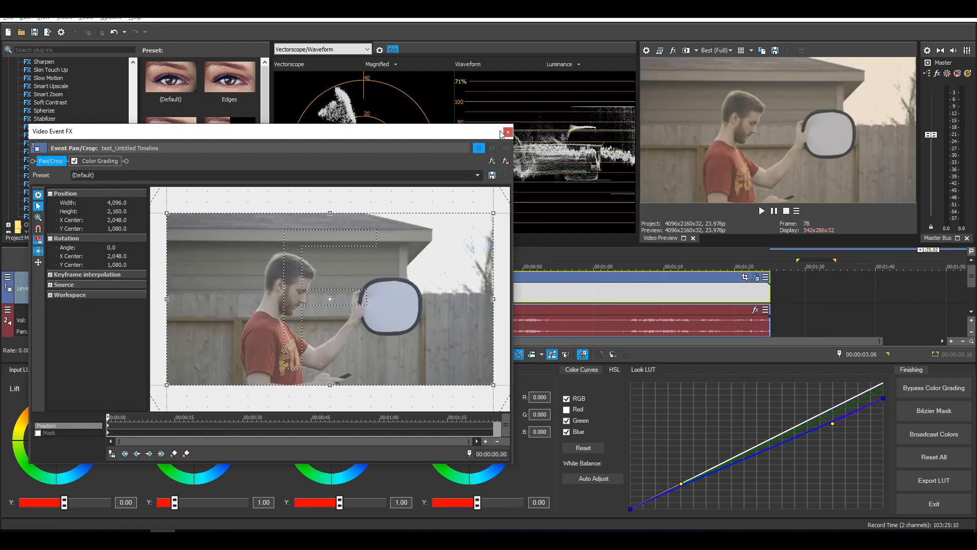
Set Lift Y to -0.26, Gain Y to 1.40 and Gamma Y to 0.86.
left_click(507, 132)
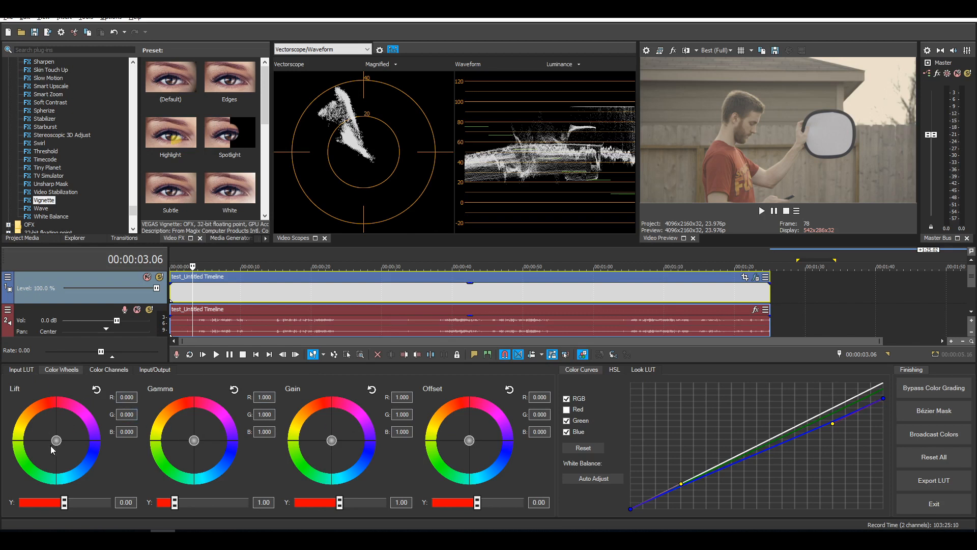
mouse_move(308, 416)
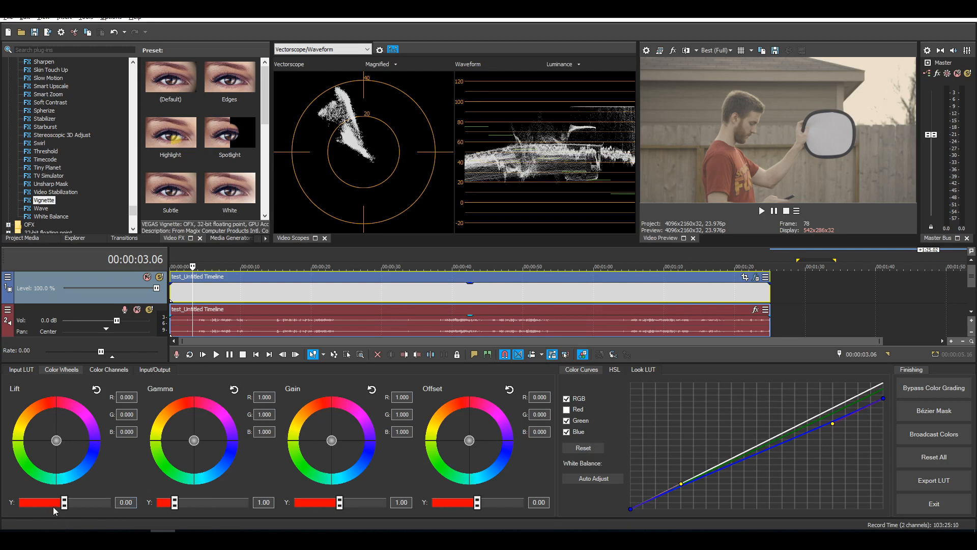
mouse_move(71, 497)
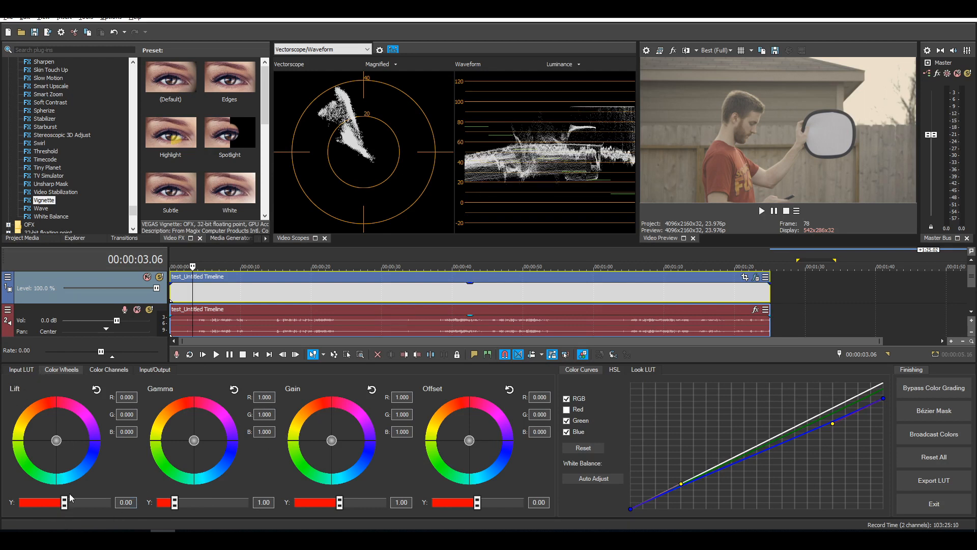
left_click_drag(59, 503, 40, 502)
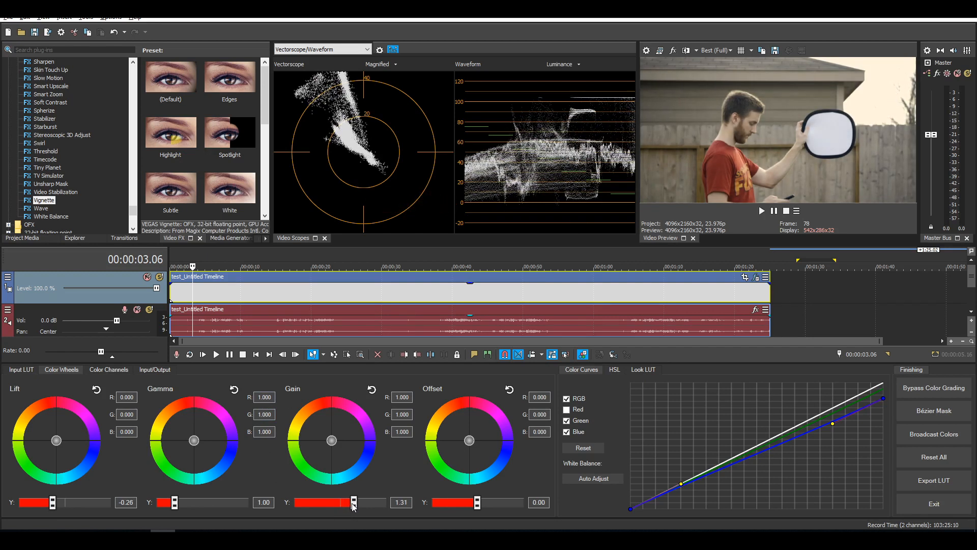
left_click_drag(352, 503, 357, 502)
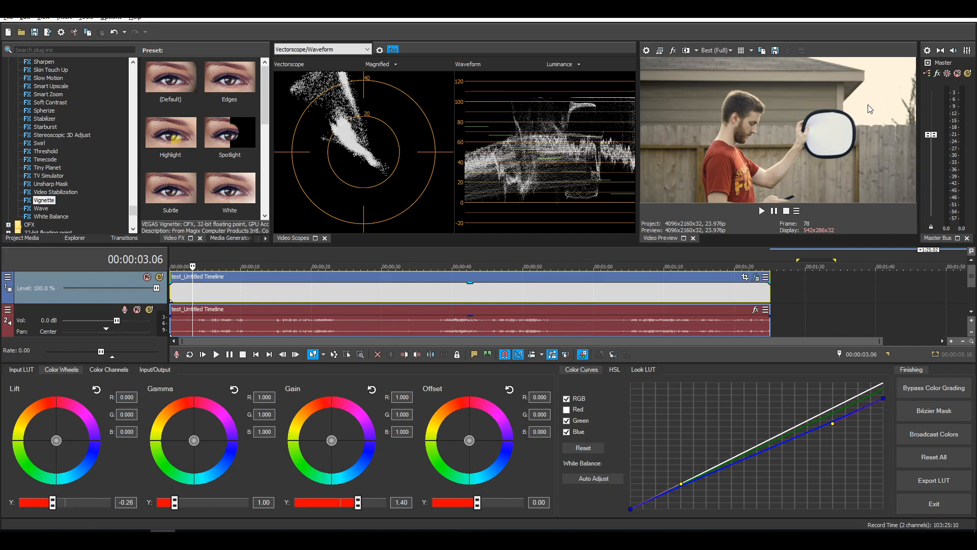
mouse_move(883, 83)
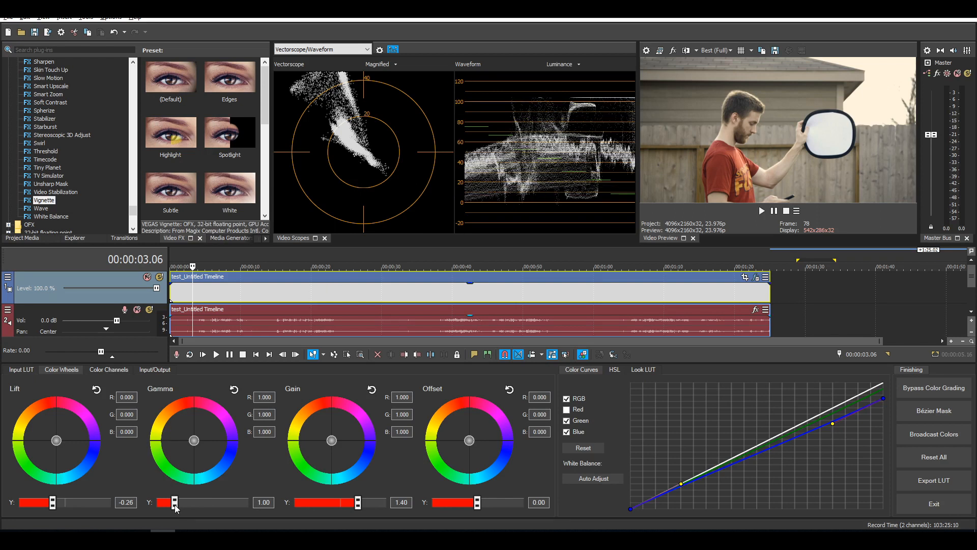
left_click_drag(170, 502, 174, 502)
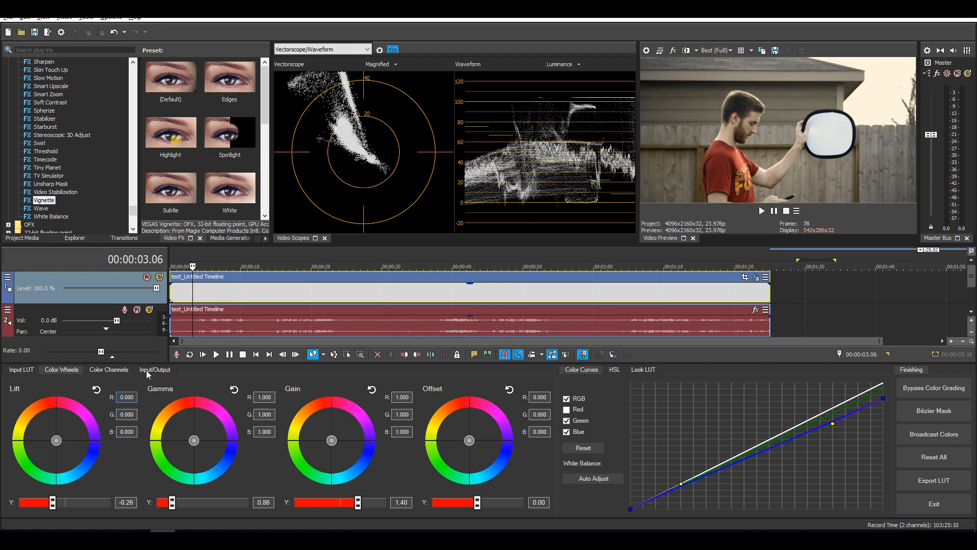
left_click(154, 369)
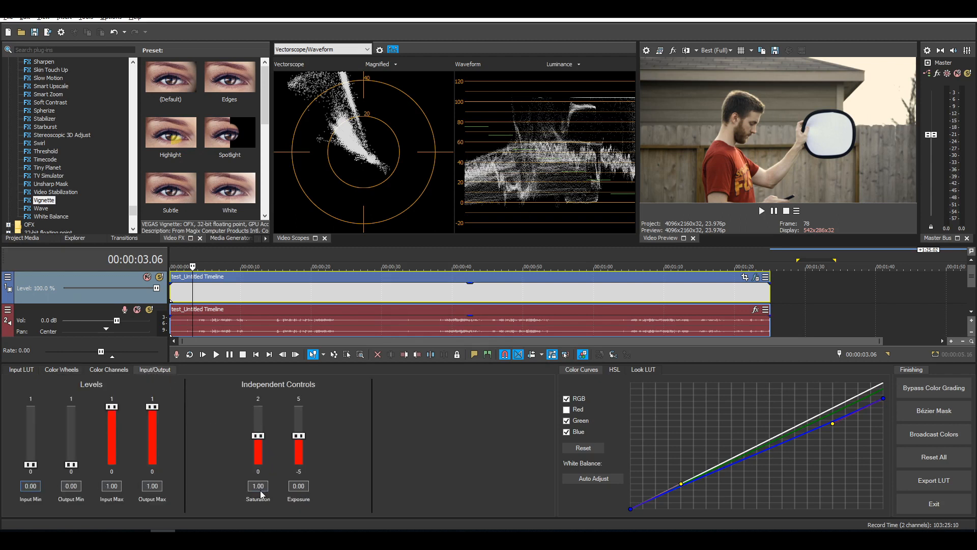
left_click_drag(257, 442, 258, 408)
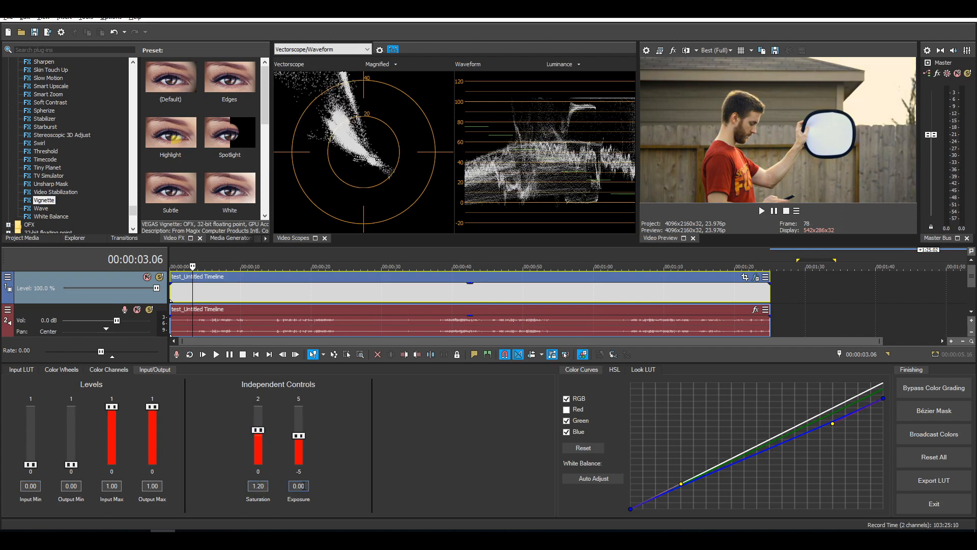
left_click(61, 369)
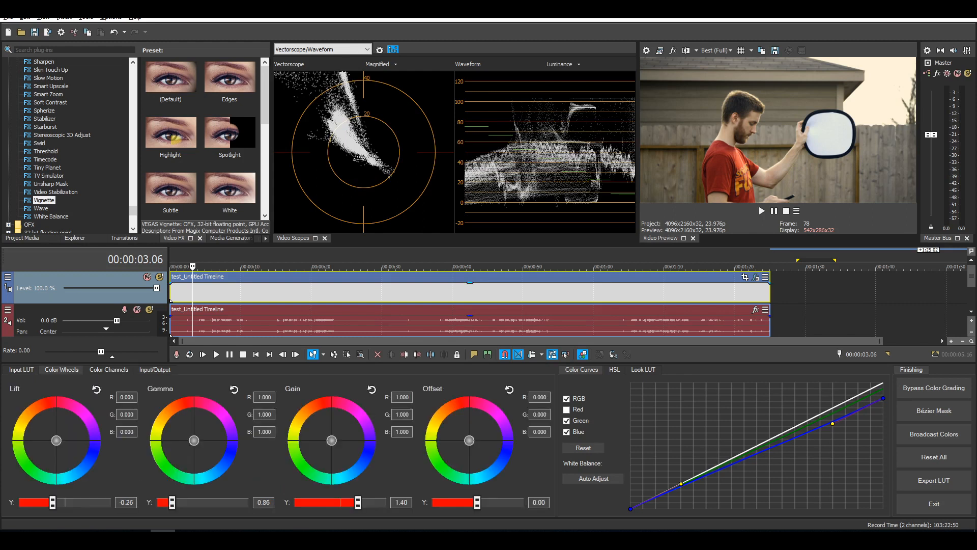
mouse_move(493, 93)
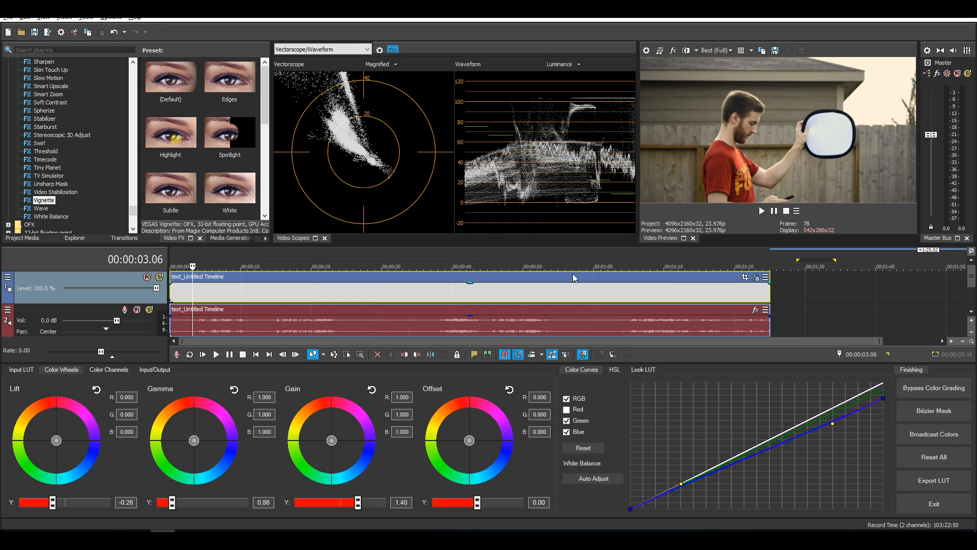
At 01:18.09, crop the event tightly onto the forehead and keyframe that framing.
left_click(723, 266)
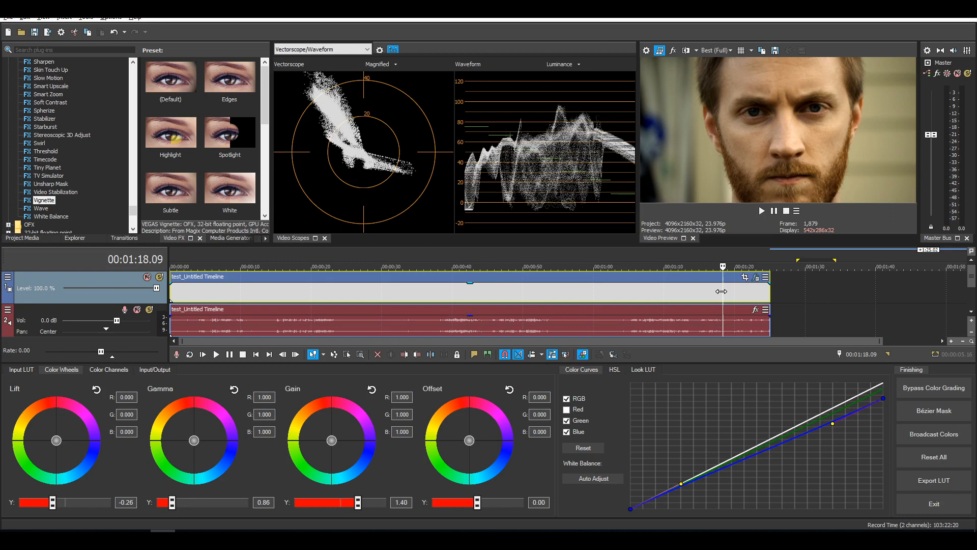
mouse_move(737, 292)
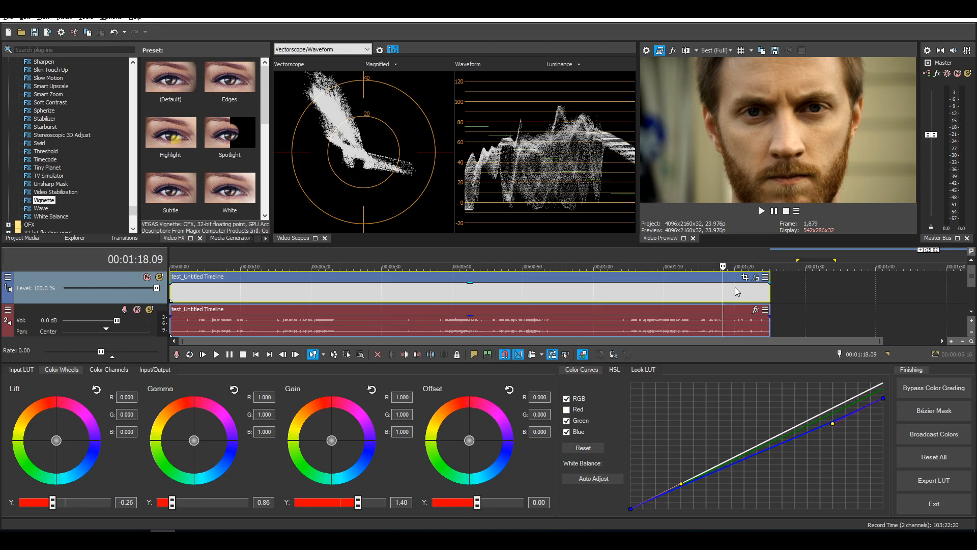
mouse_move(739, 285)
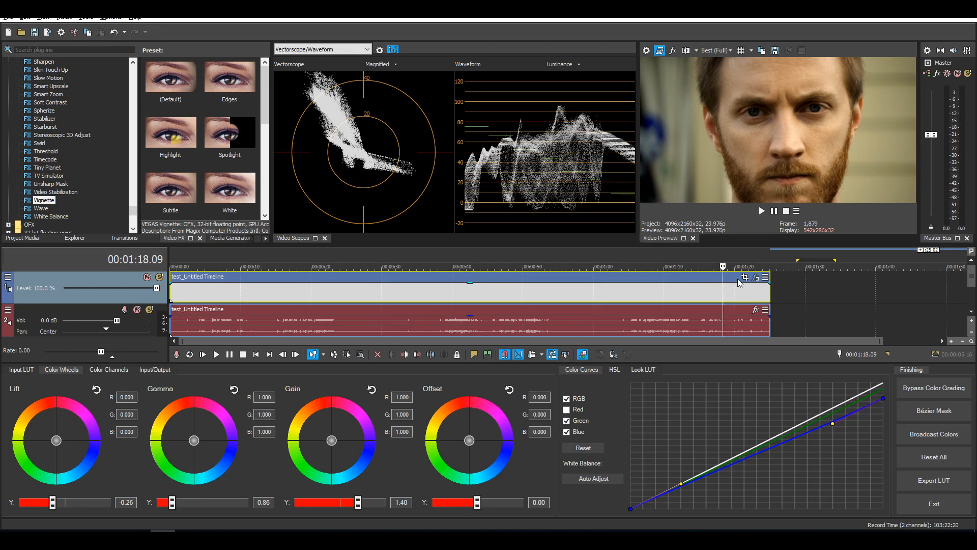
left_click(745, 277)
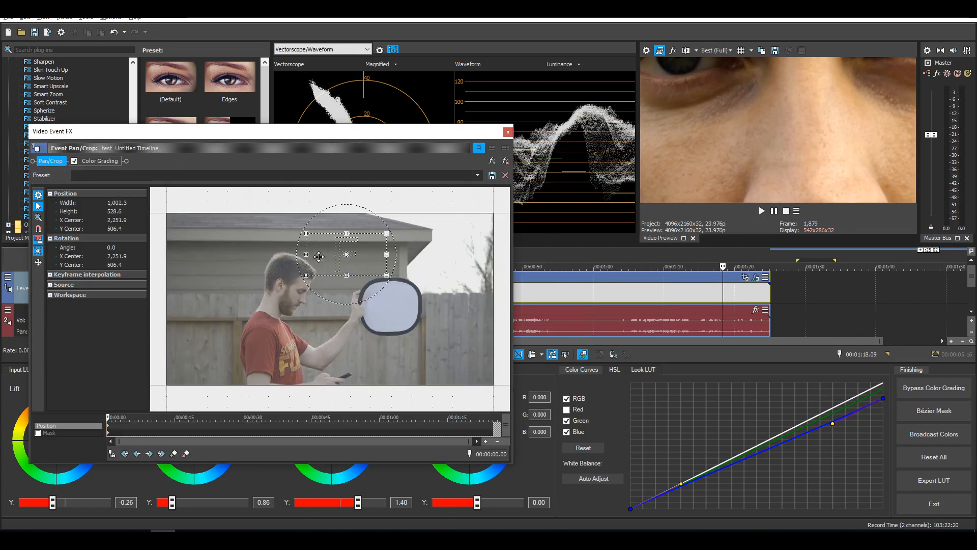
left_click(508, 132)
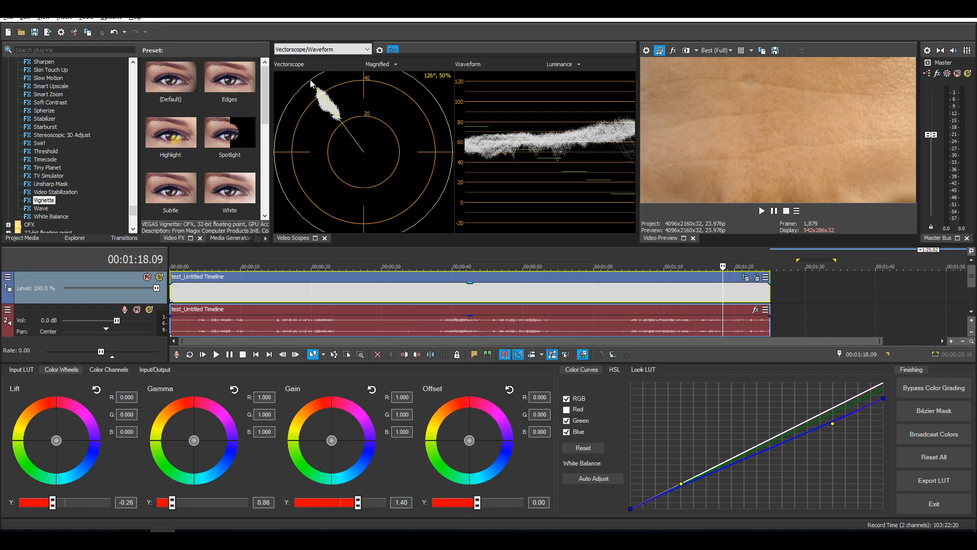
left_click(745, 278)
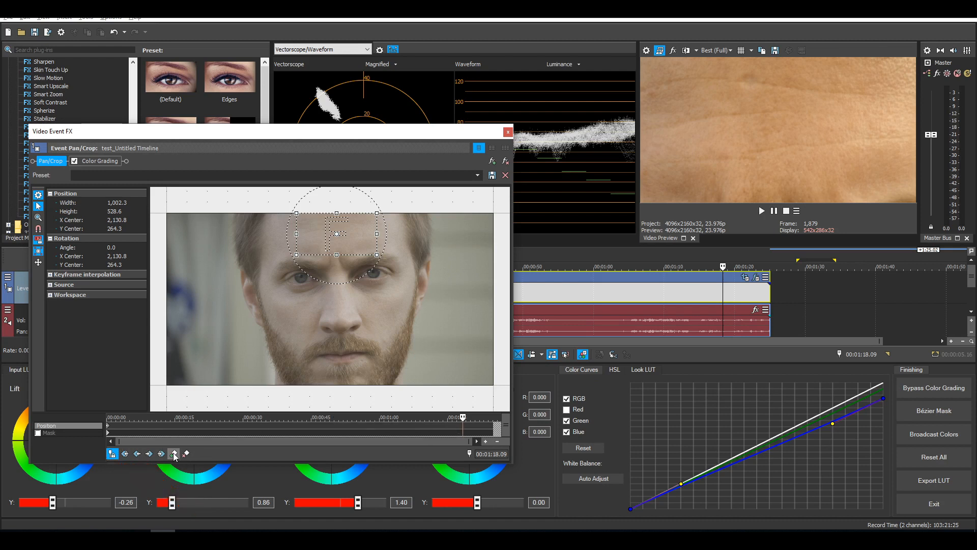
left_click(508, 132)
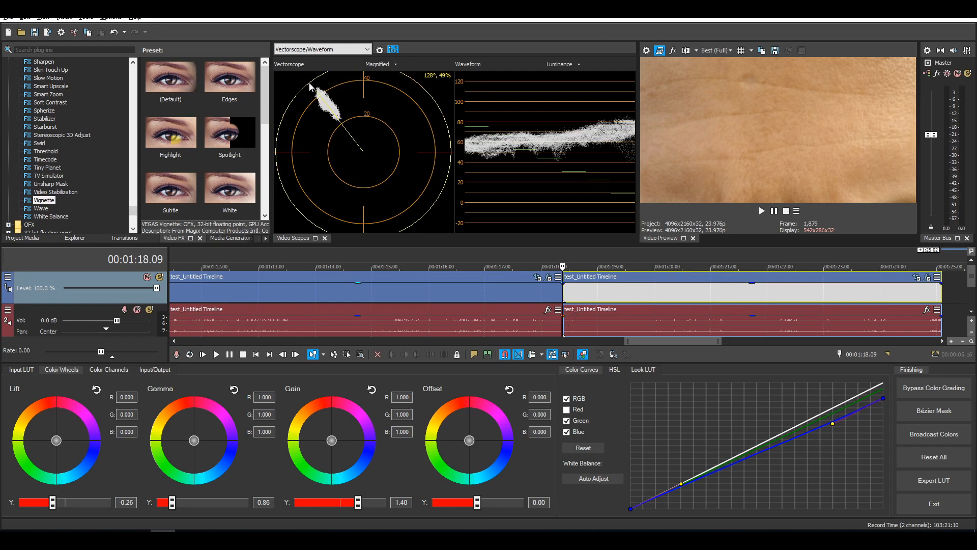
Add the Color Corrector (Secondary) effect to the video track.
scroll("down", 3)
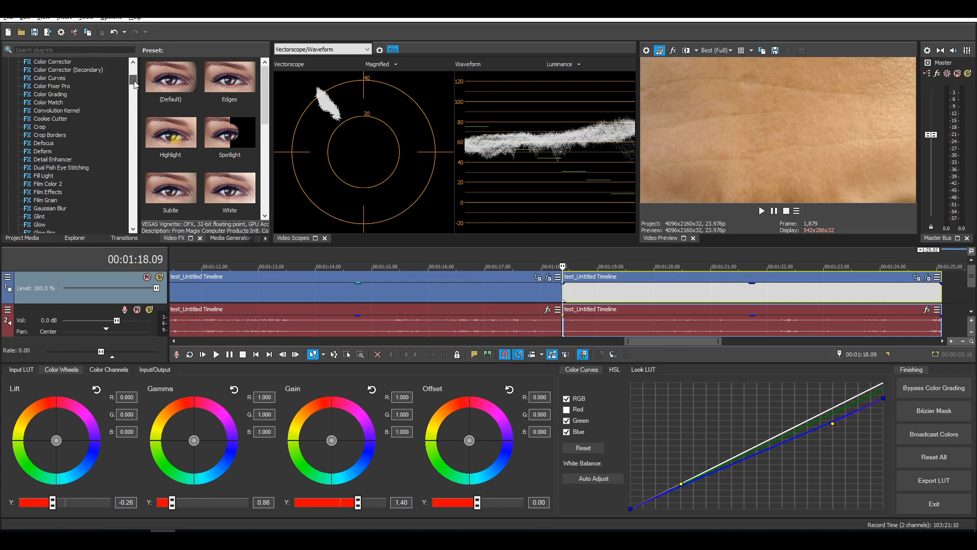
left_click(69, 110)
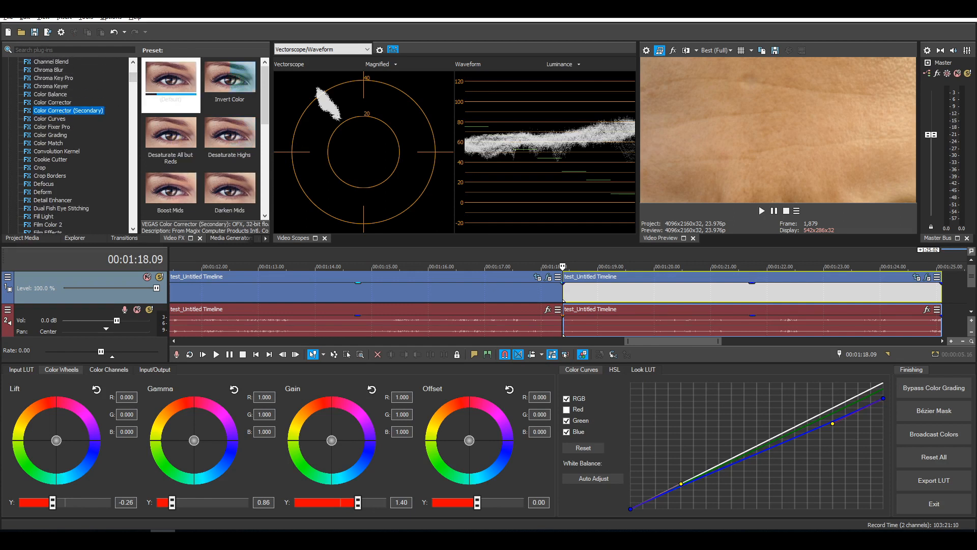
left_click(170, 76)
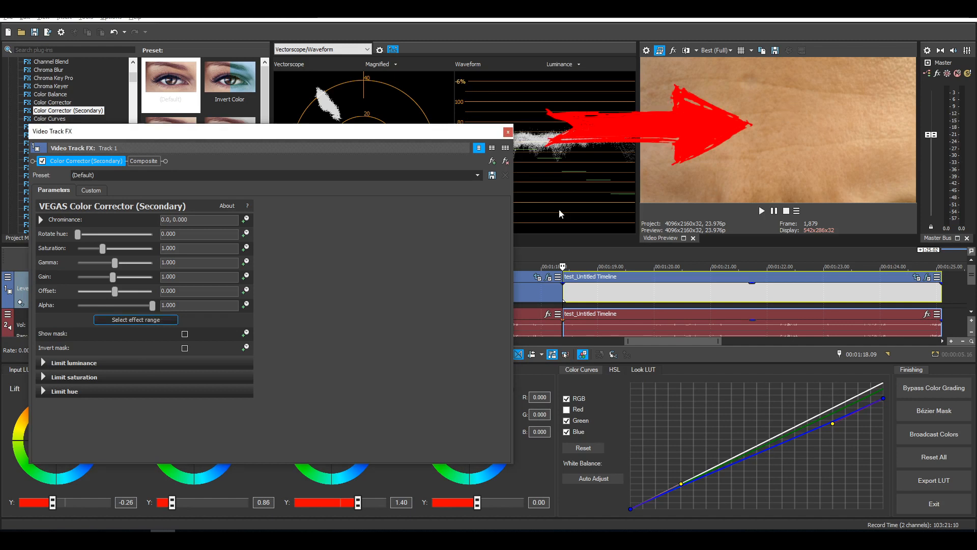
Show the mask, limit luminance to the brightest highlights, then hide the mask.
left_click(184, 333)
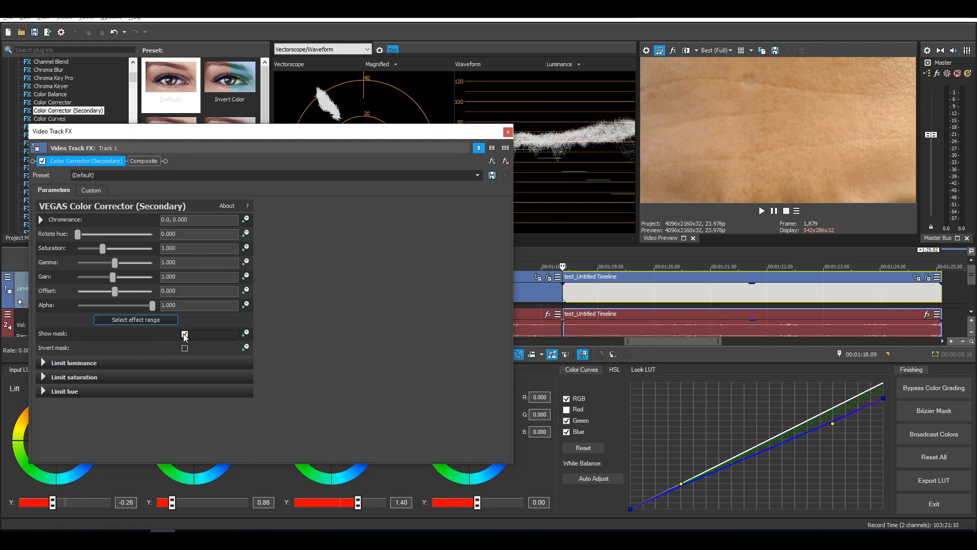
left_click(42, 362)
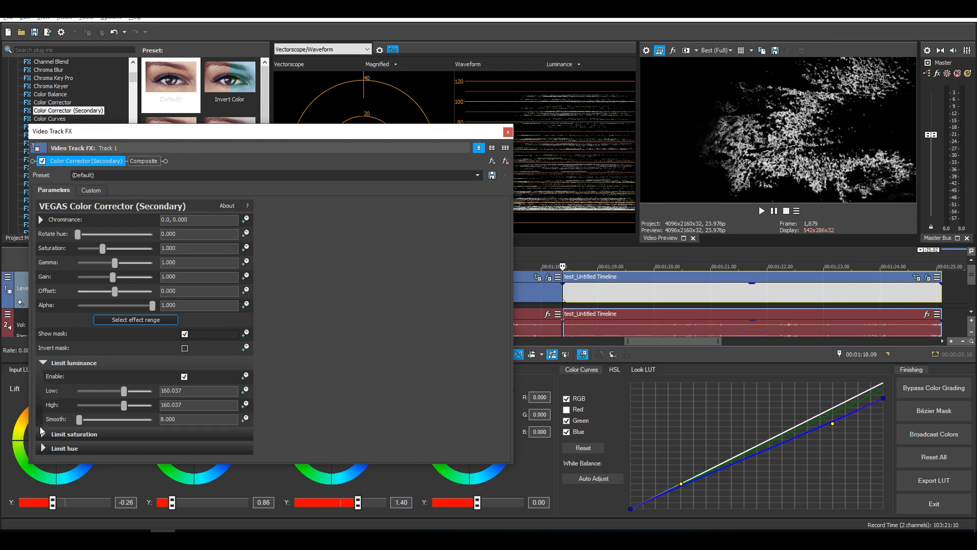
scroll("down", 3)
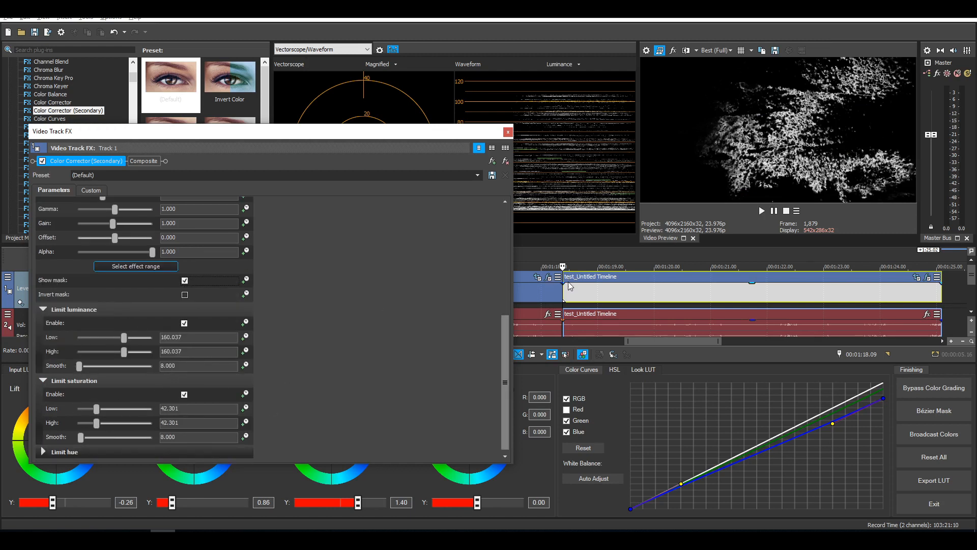
left_click_drag(122, 337, 88, 337)
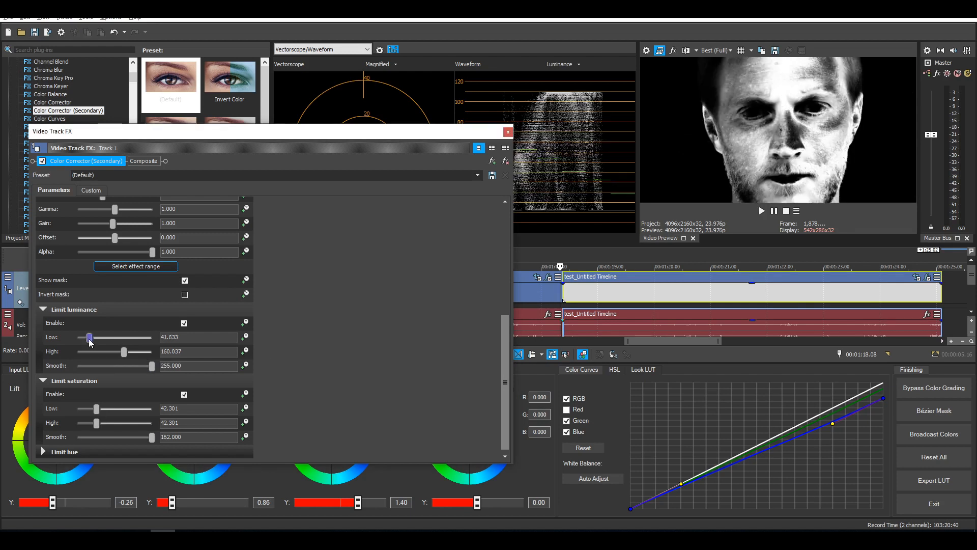
left_click_drag(88, 337, 148, 337)
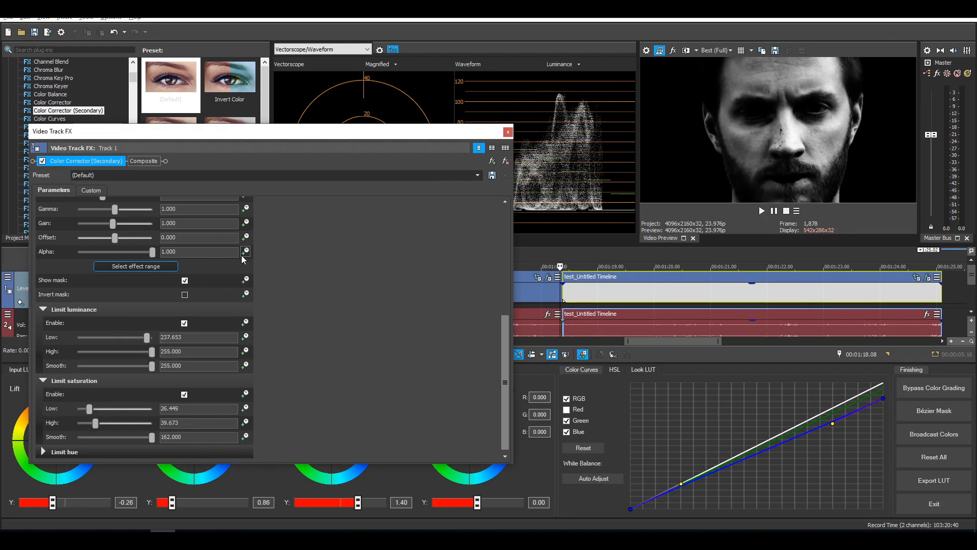
left_click(184, 280)
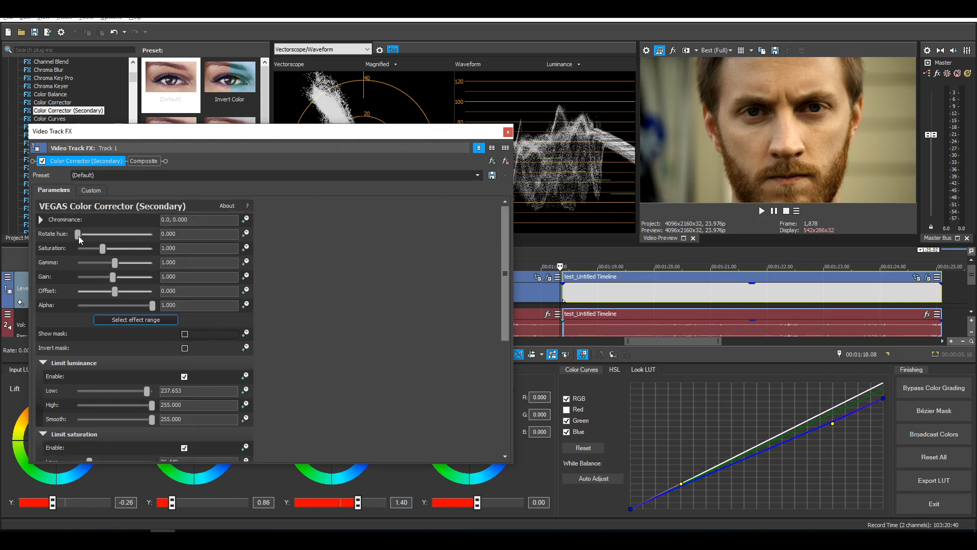
Rotate the secondary correction's hue to about 343.
left_click_drag(78, 233, 131, 233)
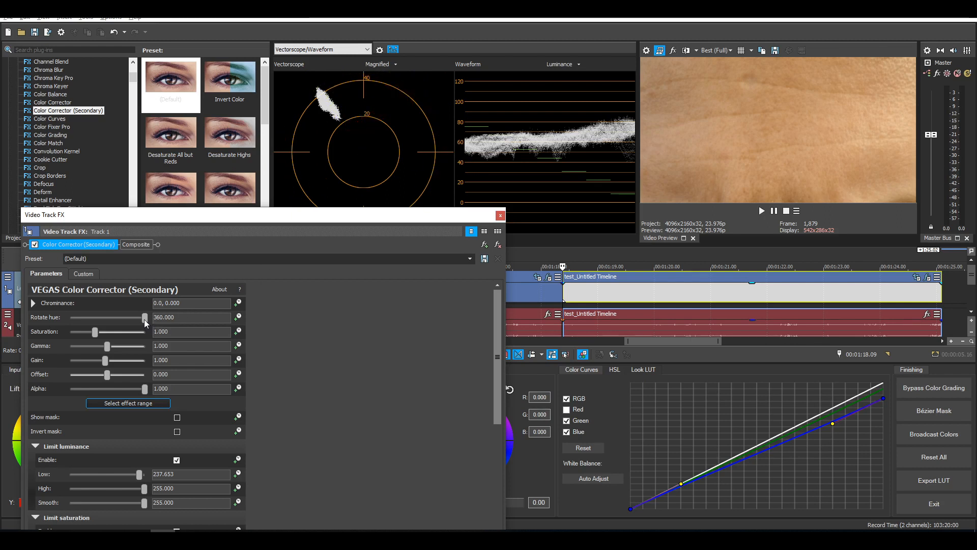
left_click_drag(144, 318, 141, 317)
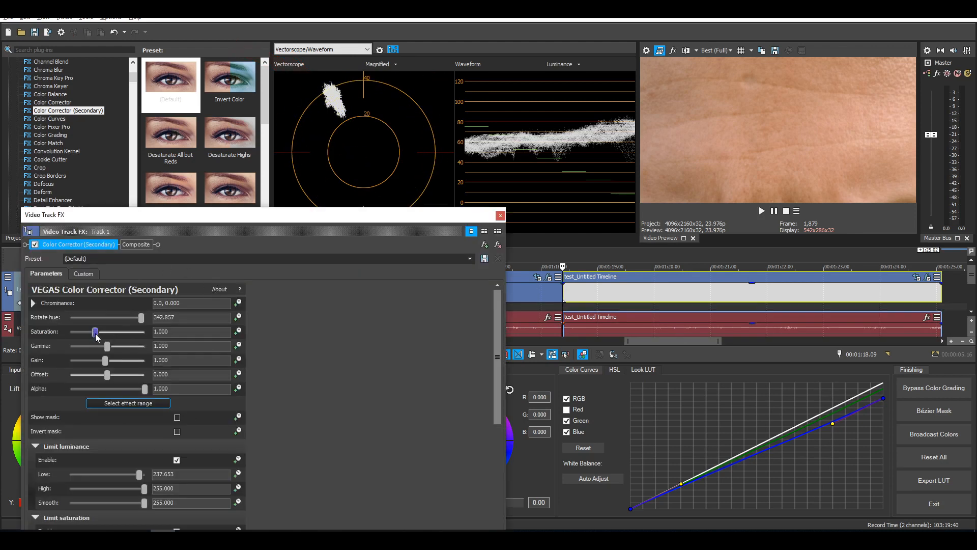
Lower the secondary saturation to about 0.776 and close Video Track FX.
left_click_drag(95, 331, 92, 331)
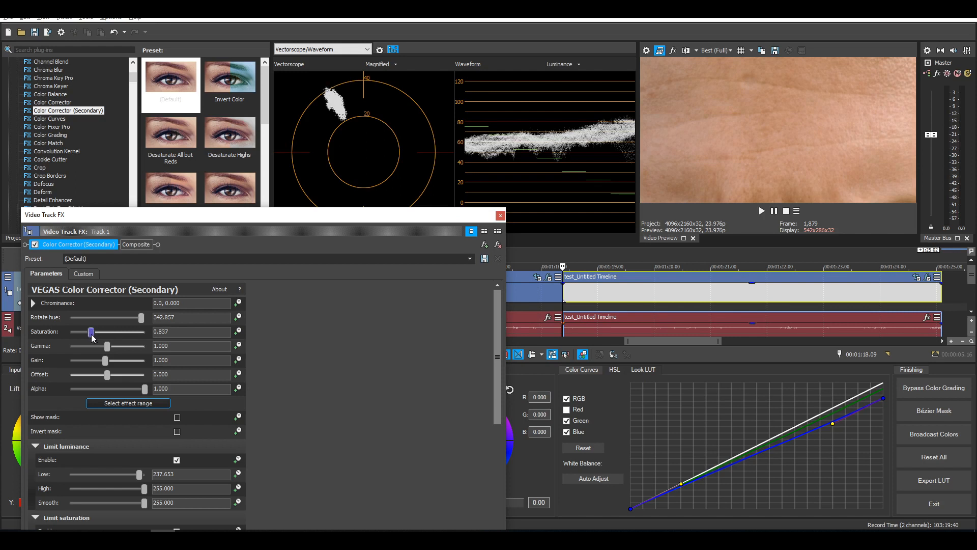
left_click_drag(91, 332, 88, 332)
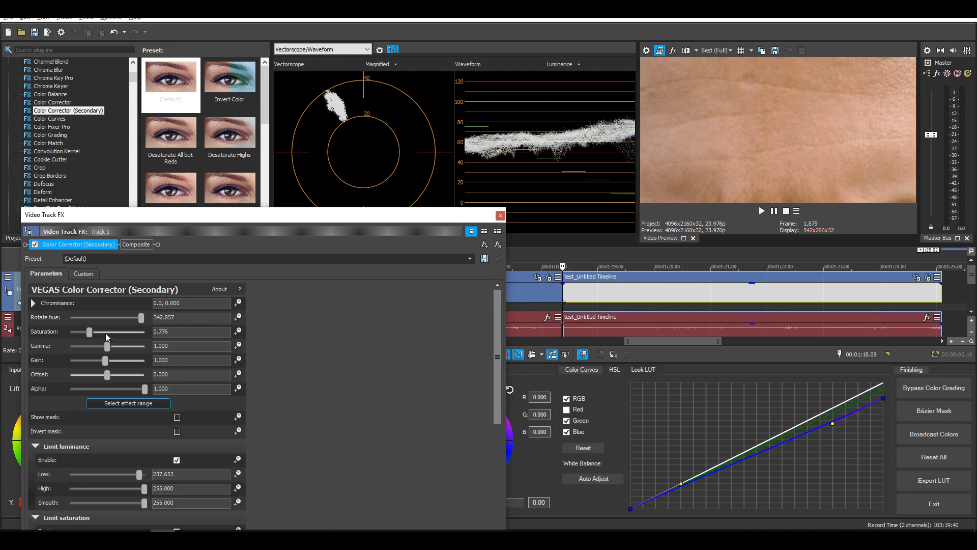
left_click(500, 215)
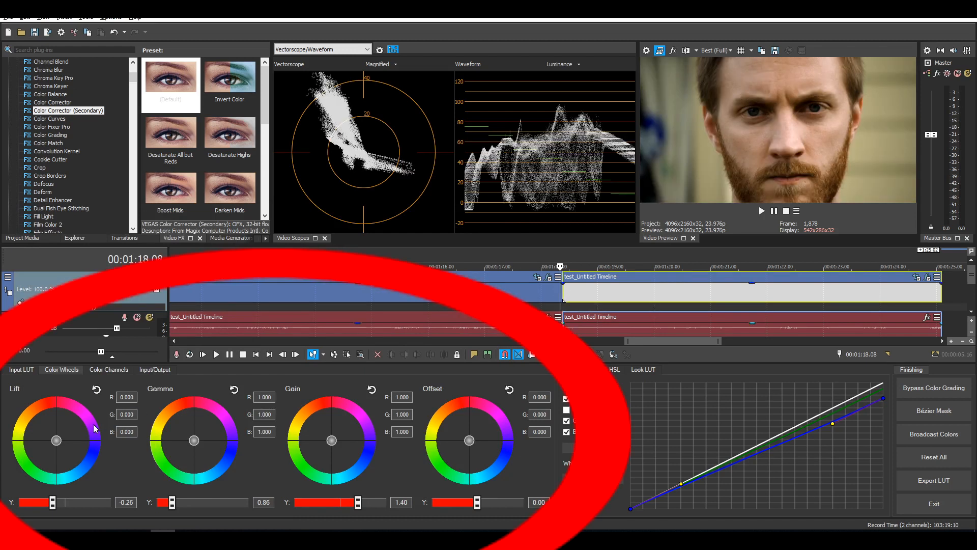
mouse_move(200, 470)
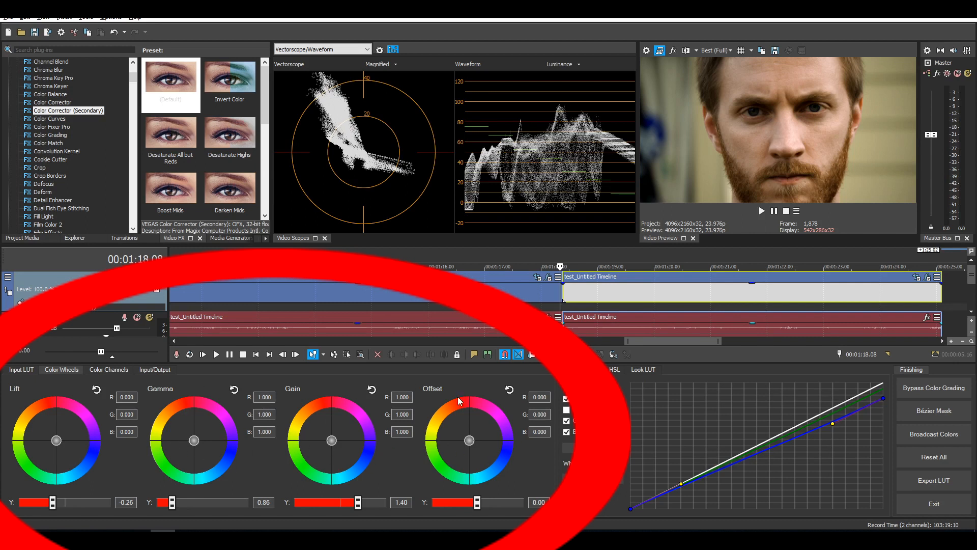
mouse_move(455, 422)
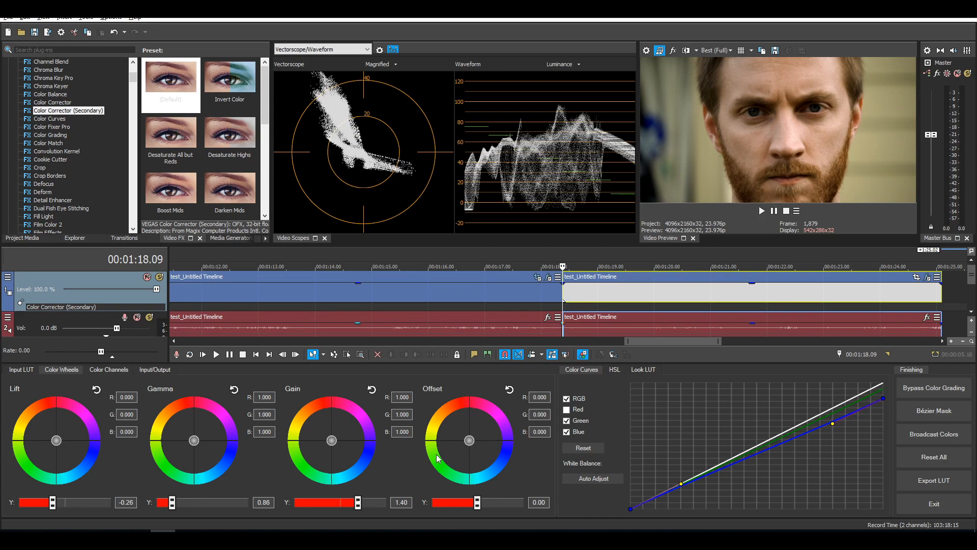
Nudge the Offset wheel toward blue-teal (R -0.061, B 0.063).
left_click_drag(469, 440, 461, 443)
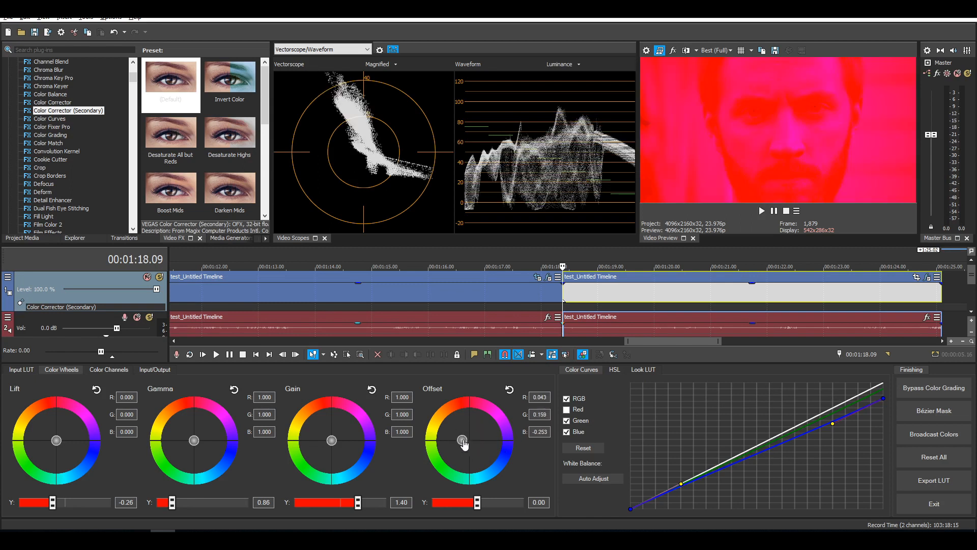
left_click_drag(464, 439, 463, 422)
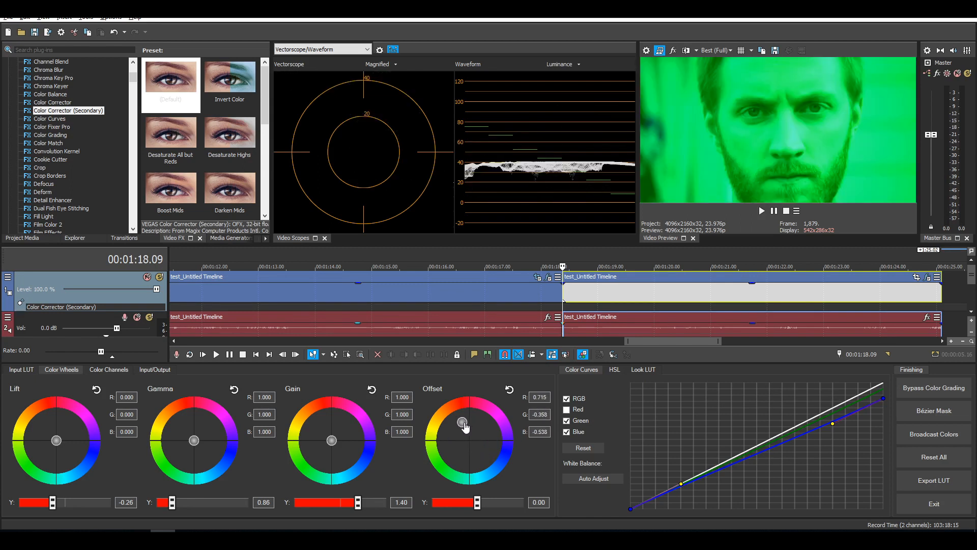
left_click_drag(464, 422, 469, 444)
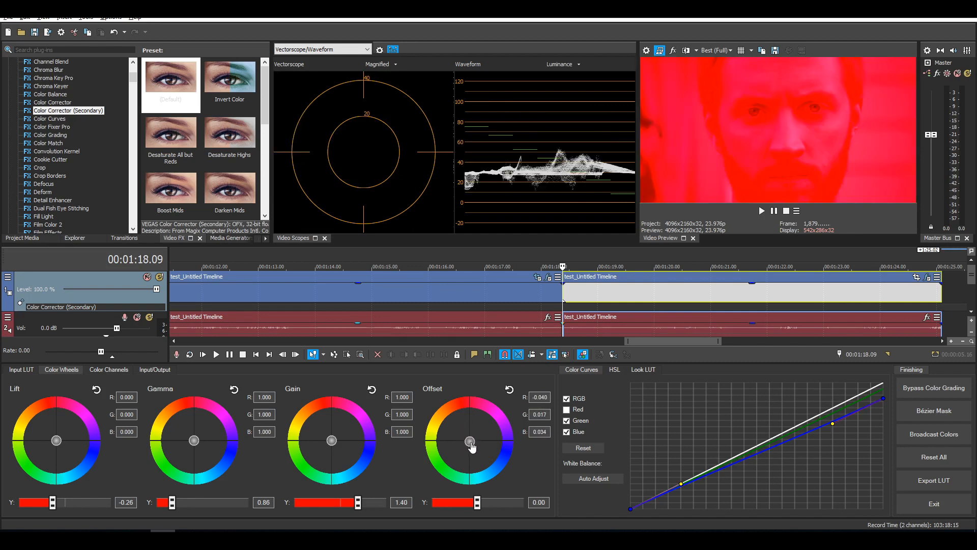
left_click_drag(470, 442, 470, 441)
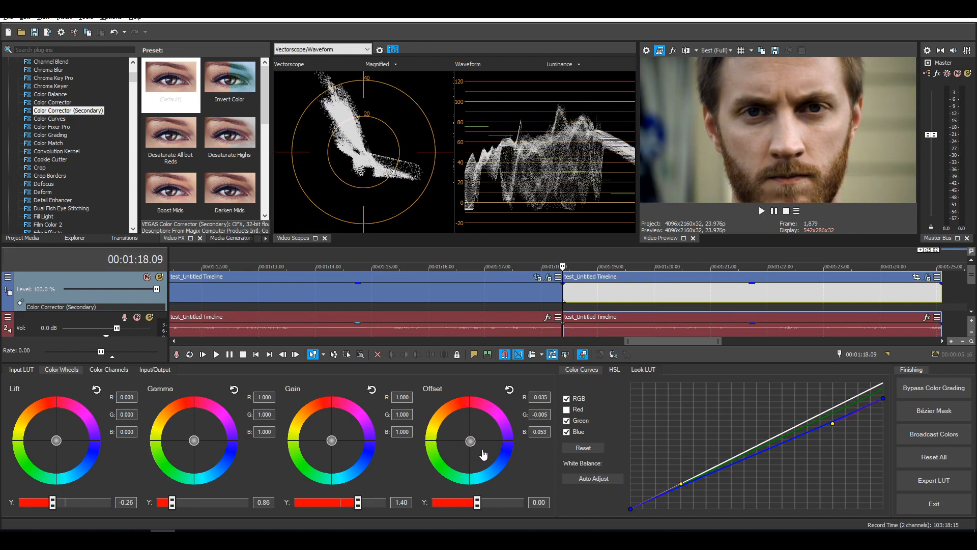
left_click_drag(470, 440, 488, 460)
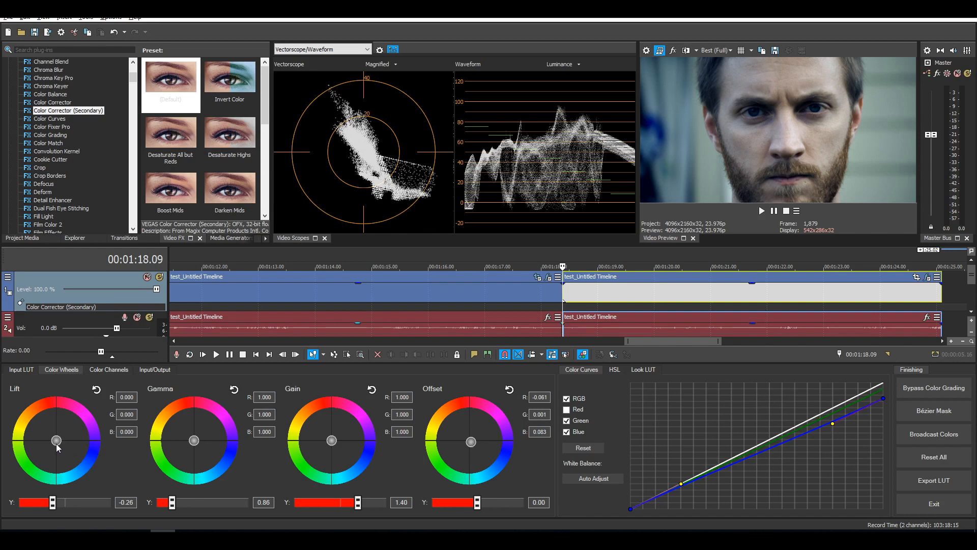
Push the Lift wheel toward blue and the Gamma and Gain wheels toward orange.
left_click_drag(56, 441, 66, 452)
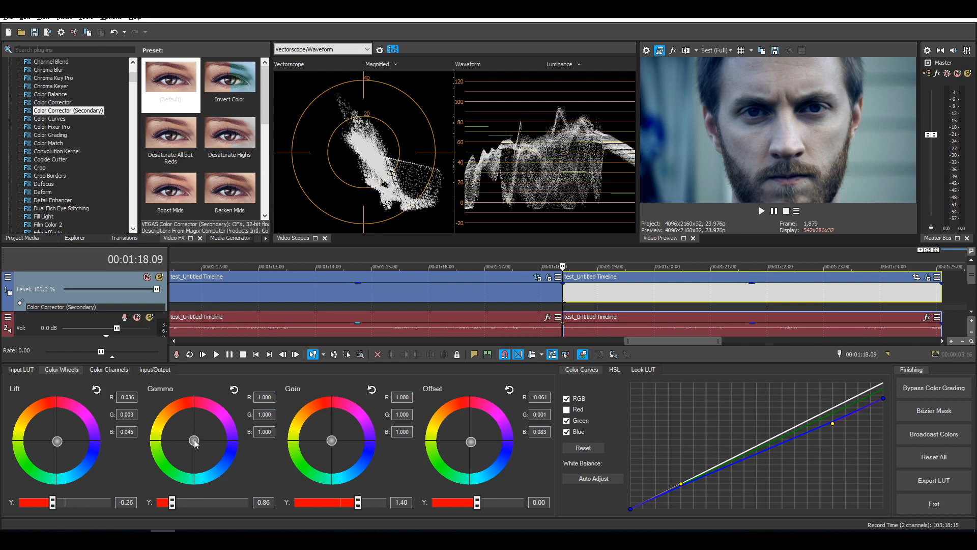
left_click_drag(194, 441, 194, 442)
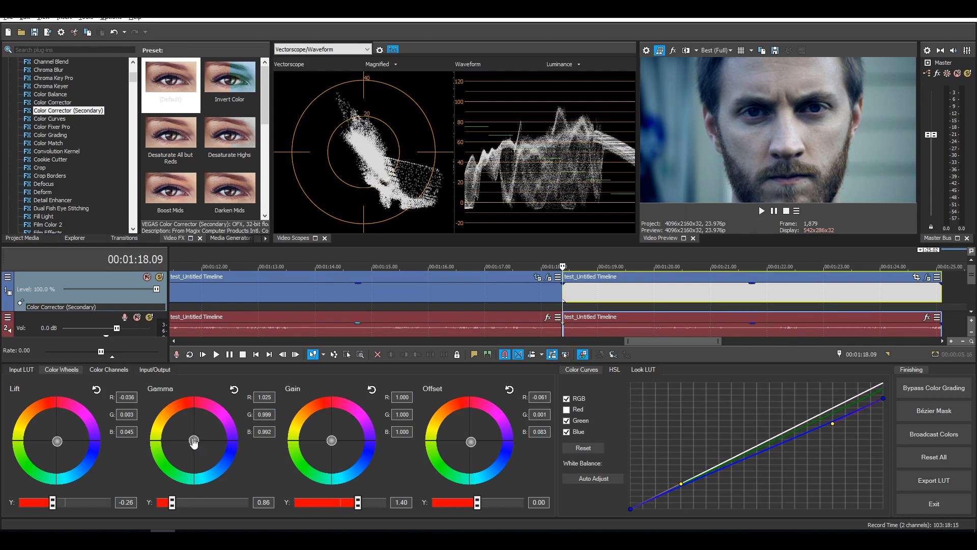
left_click_drag(194, 442, 192, 439)
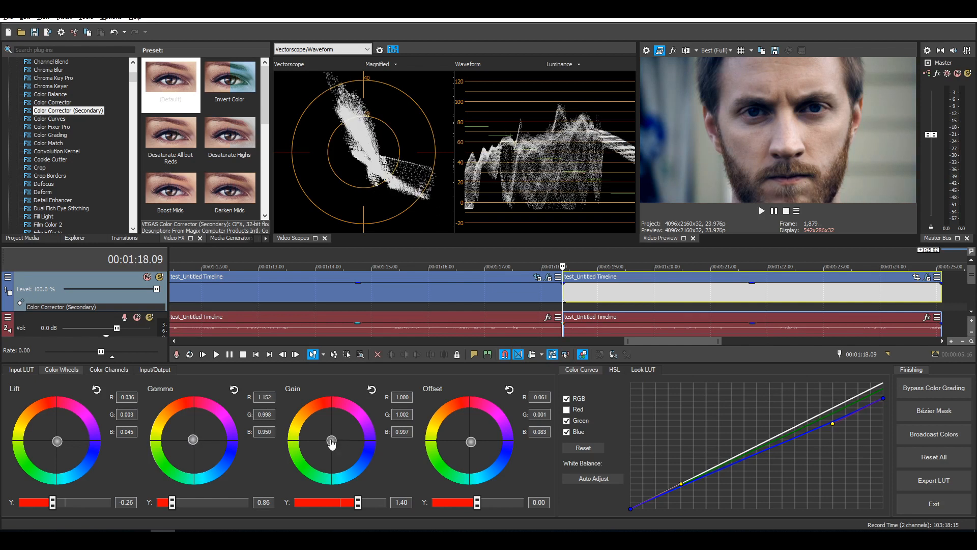
left_click_drag(332, 441, 329, 441)
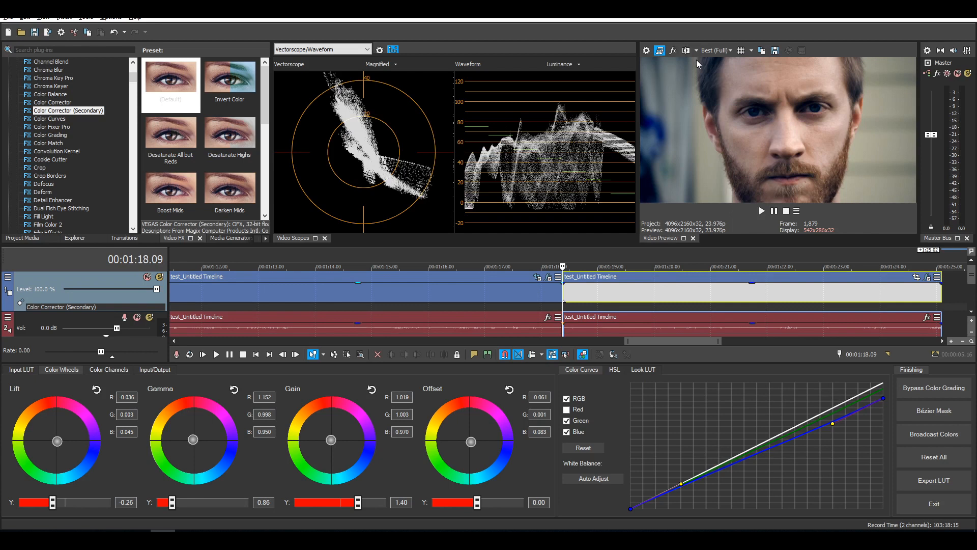
mouse_move(44, 318)
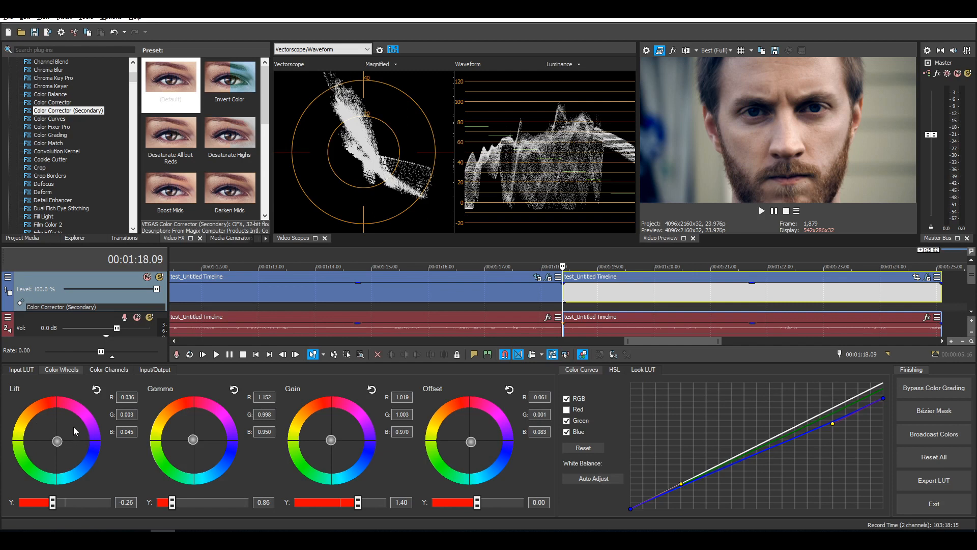
mouse_move(656, 191)
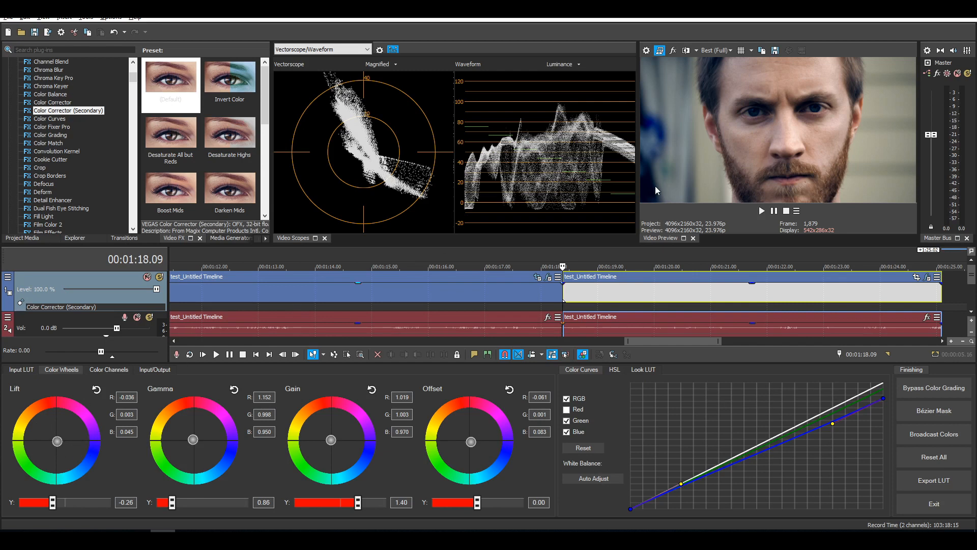
mouse_move(664, 194)
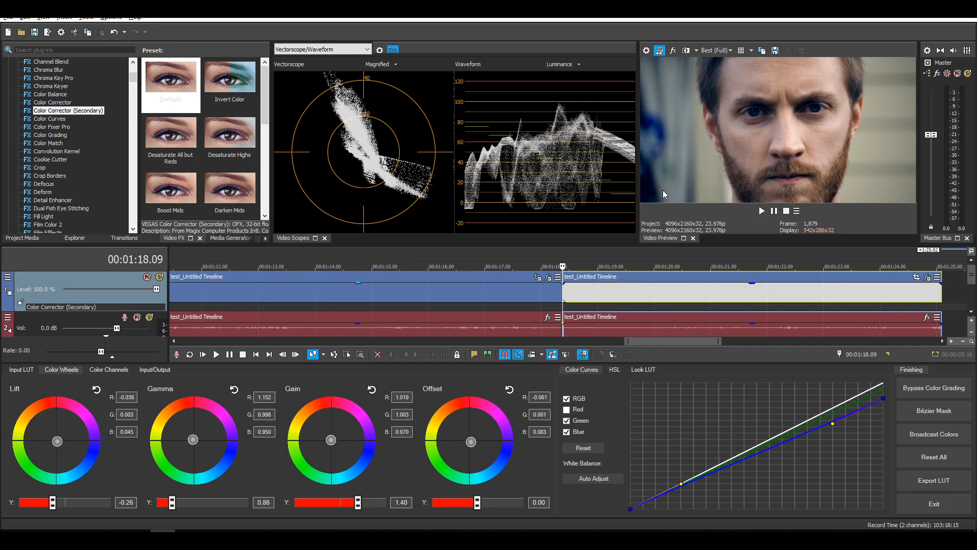
mouse_move(653, 208)
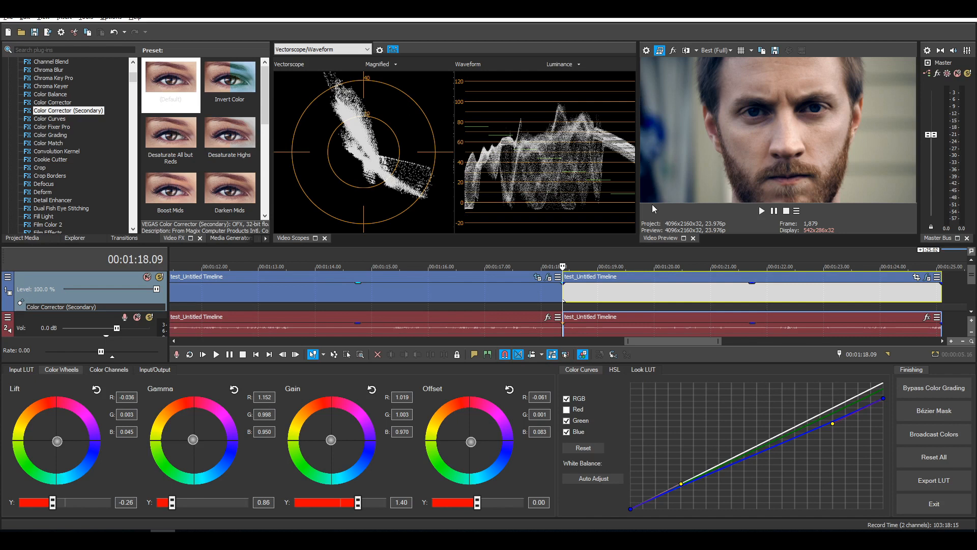
mouse_move(648, 190)
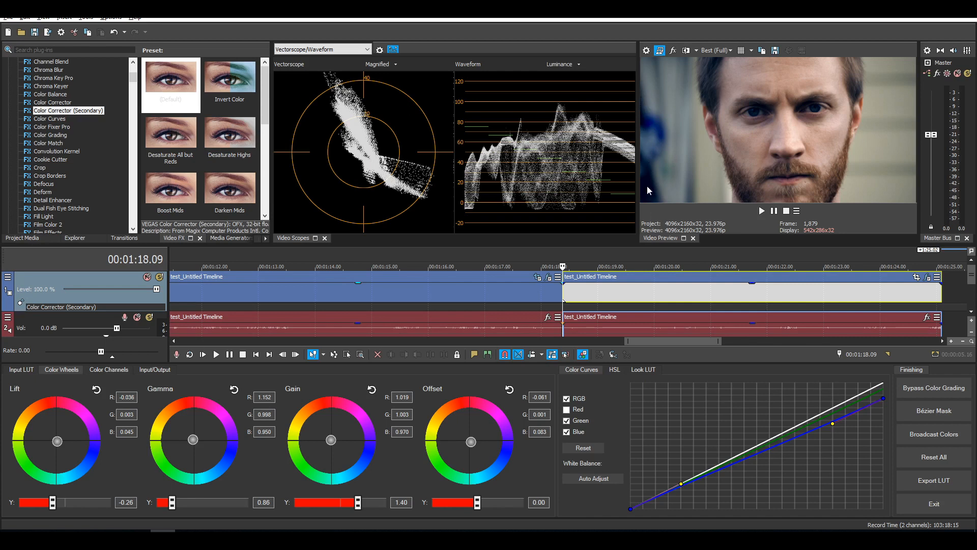
mouse_move(650, 194)
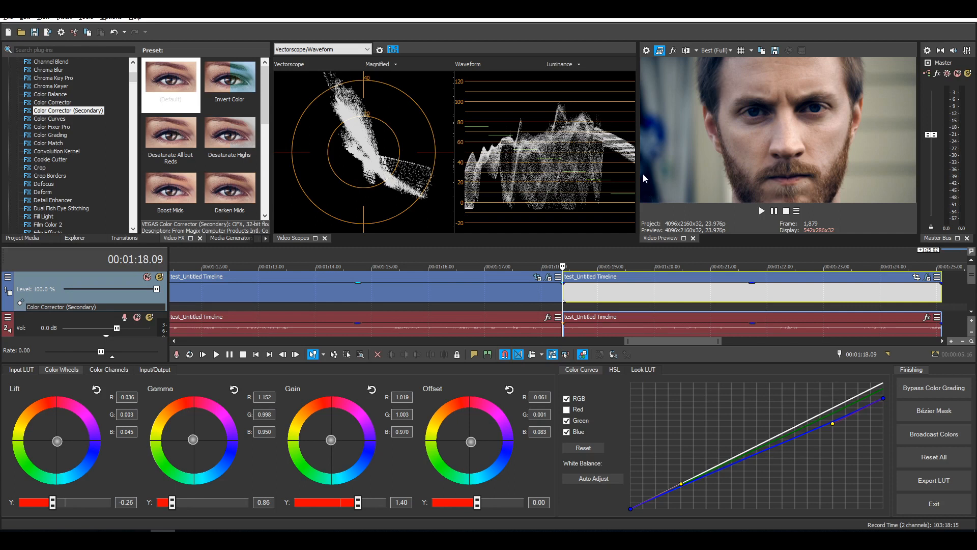
mouse_move(766, 119)
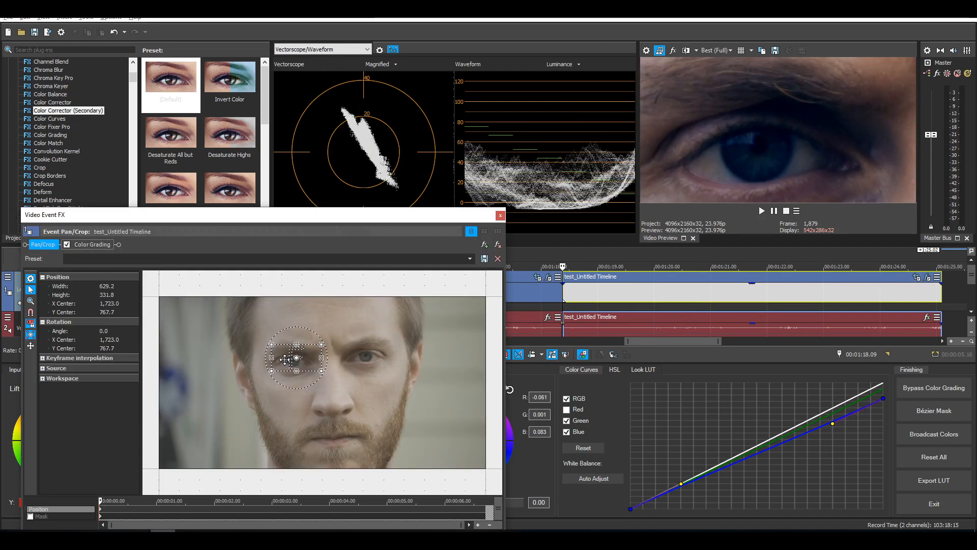
Nudge the Pan/Crop framing box down slightly to re-centre the left eye.
left_click_drag(298, 359, 298, 363)
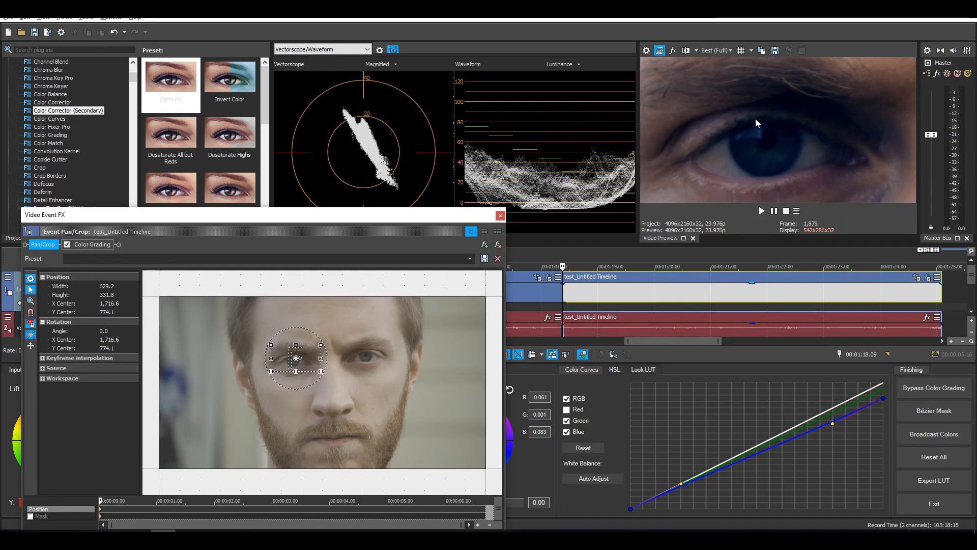
mouse_move(766, 140)
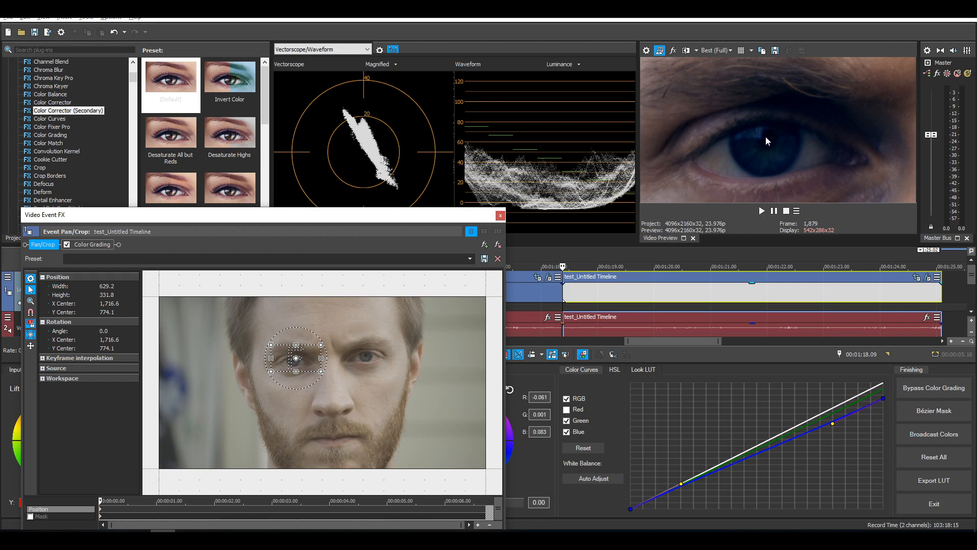
mouse_move(828, 122)
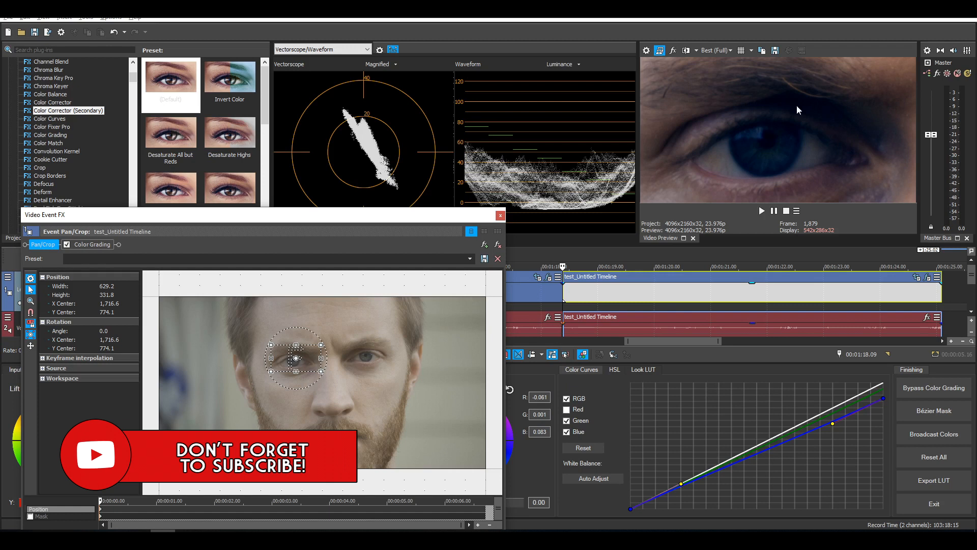
mouse_move(750, 147)
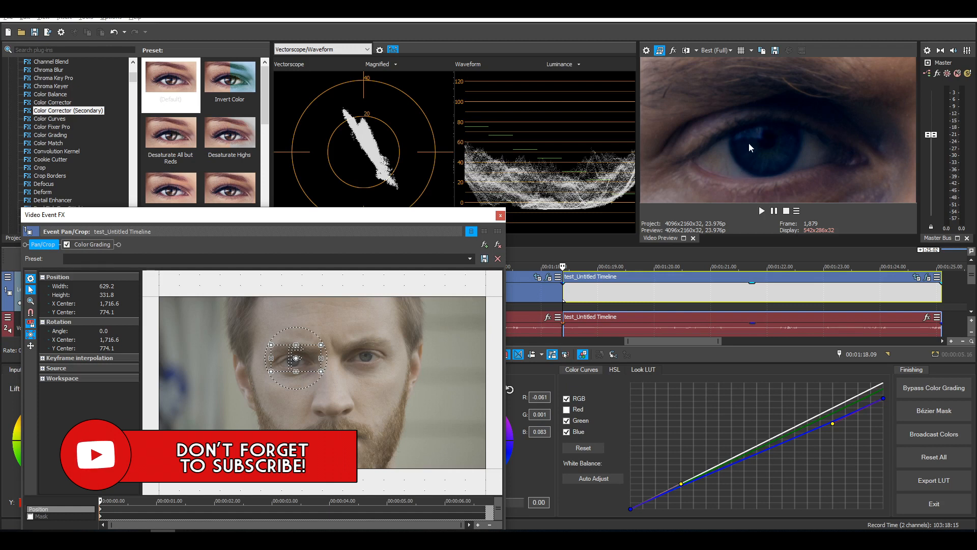
mouse_move(821, 162)
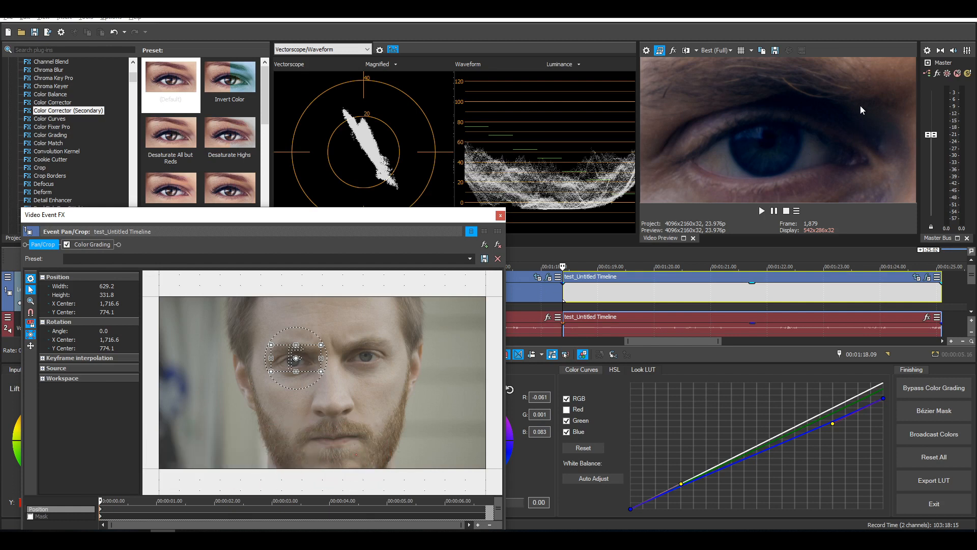
Close Pan/Crop and apply Graide Color Curves to the video track.
left_click(500, 215)
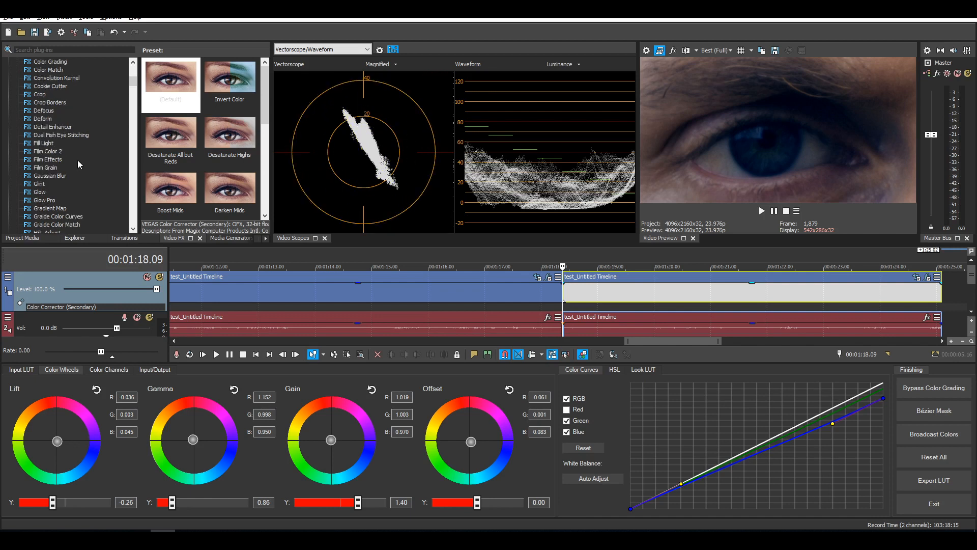
left_click(58, 192)
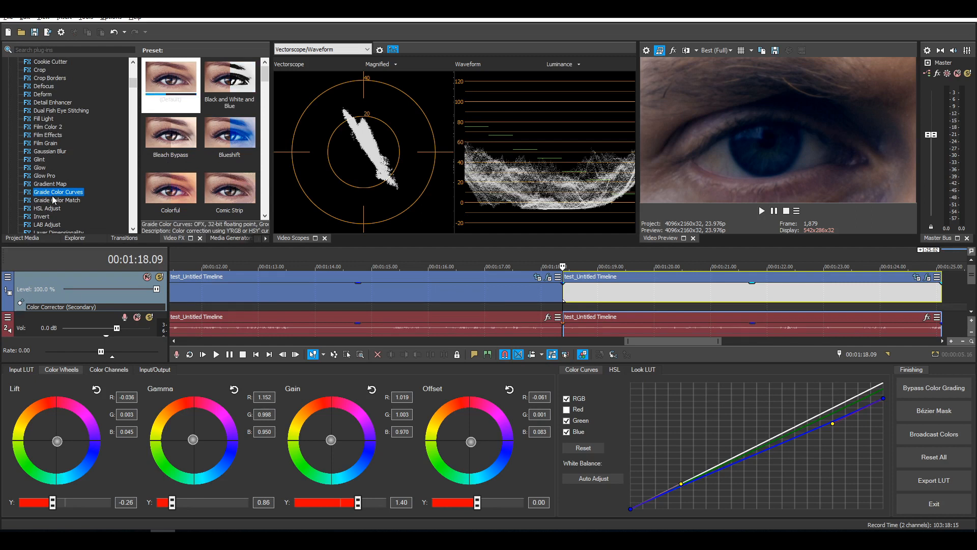
left_click(170, 77)
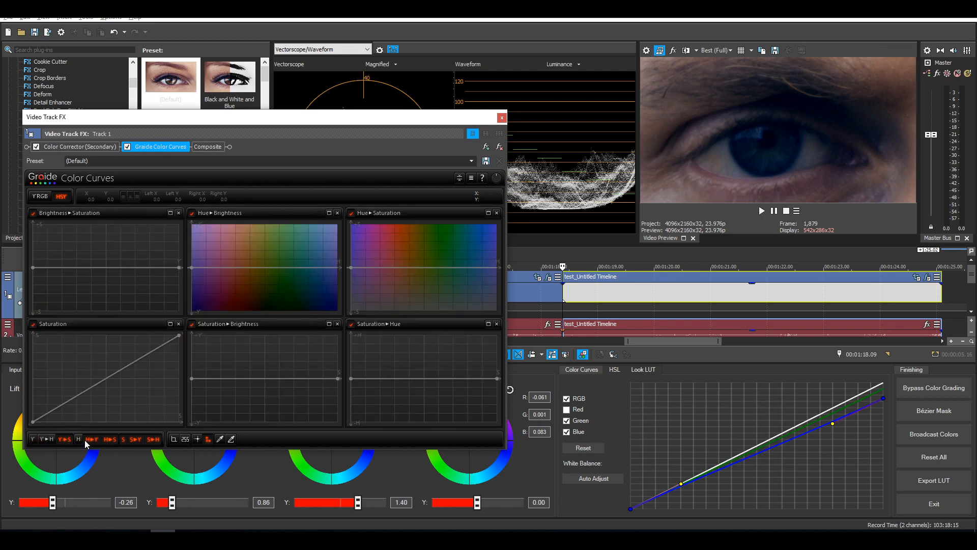
Enlarge the Brightness ▸ Saturation curve to fill the Color Curves panel.
left_click(65, 438)
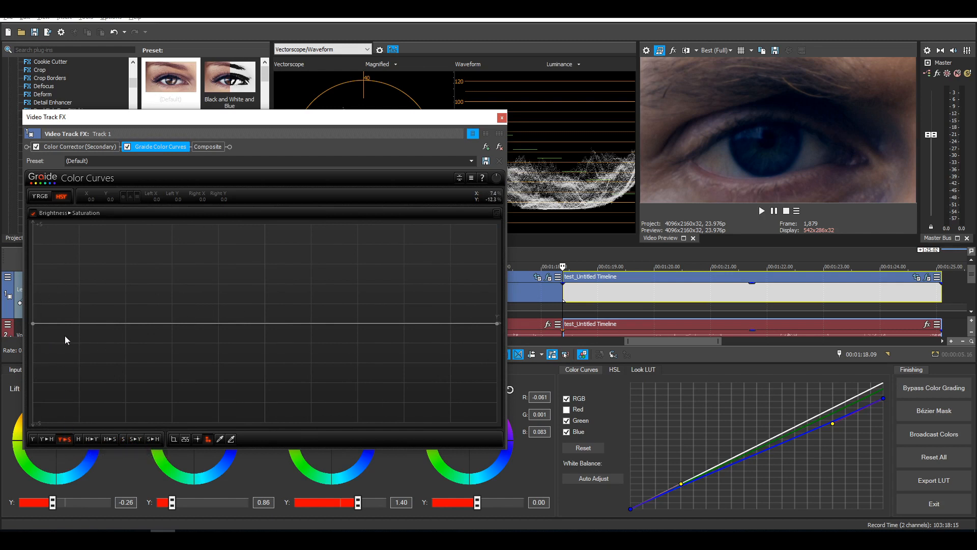
mouse_move(38, 325)
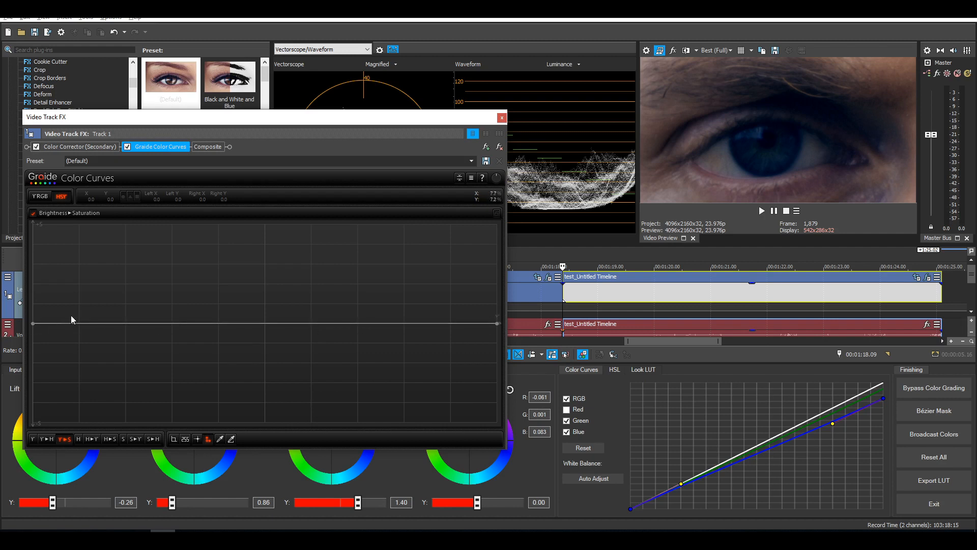
mouse_move(53, 333)
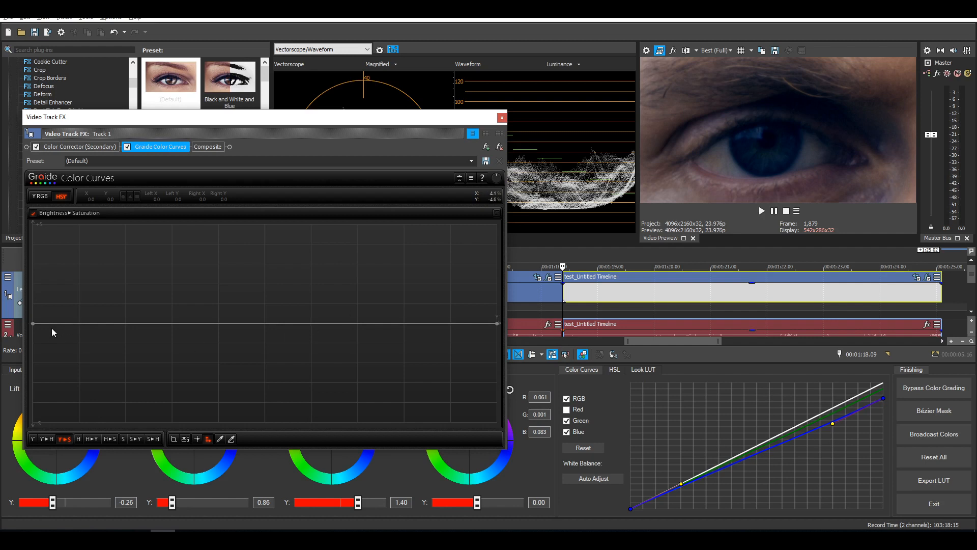
mouse_move(80, 328)
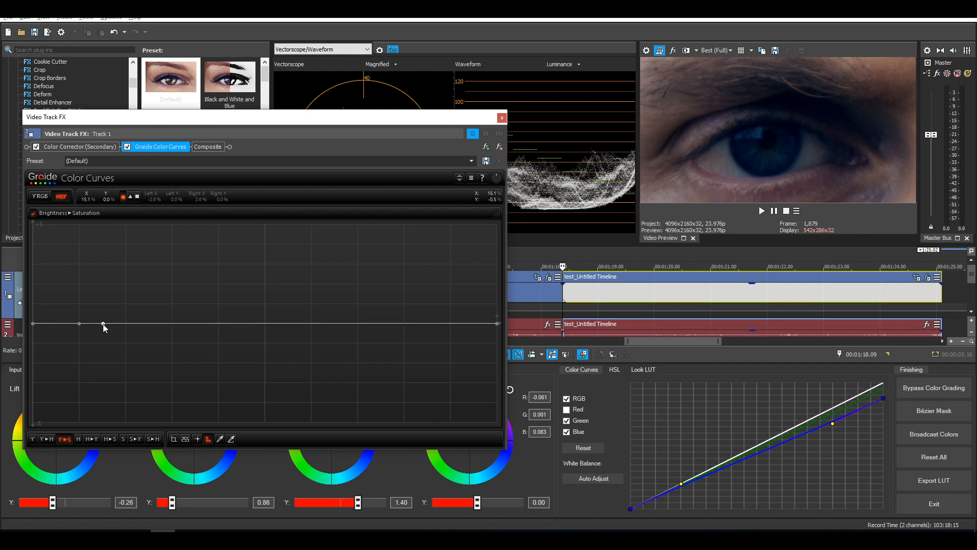
Change the curve shape of the shadow-range nodes on the Brightness-to-Saturation curve.
right_click(103, 327)
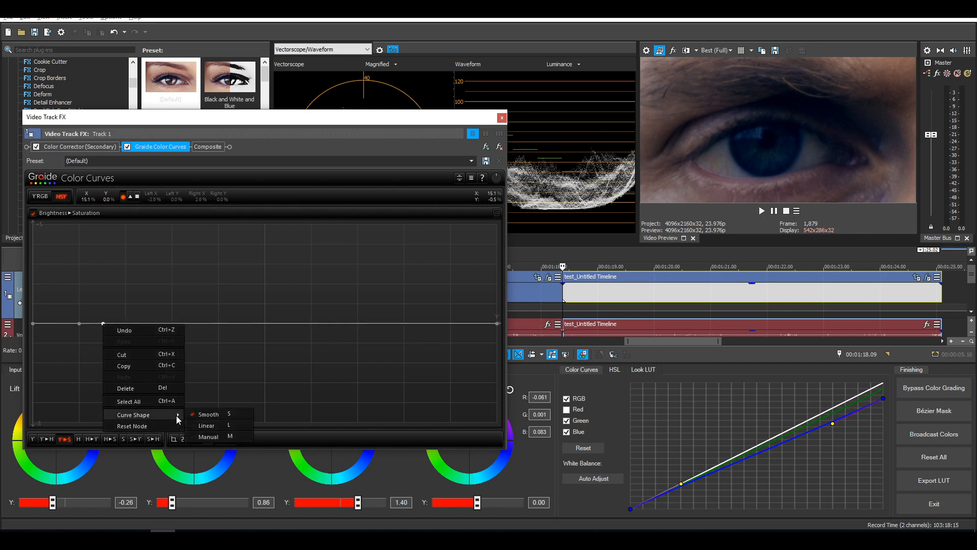
left_click(208, 413)
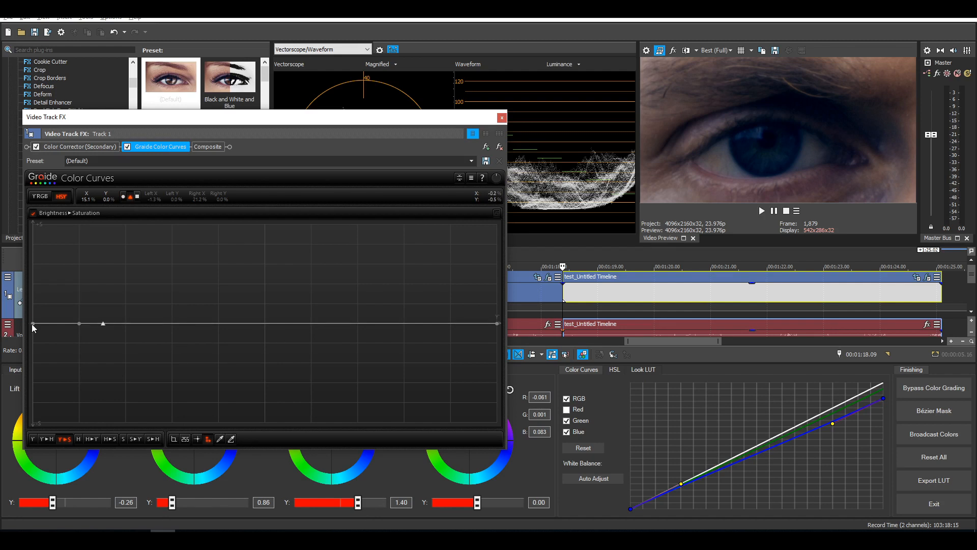
right_click(33, 325)
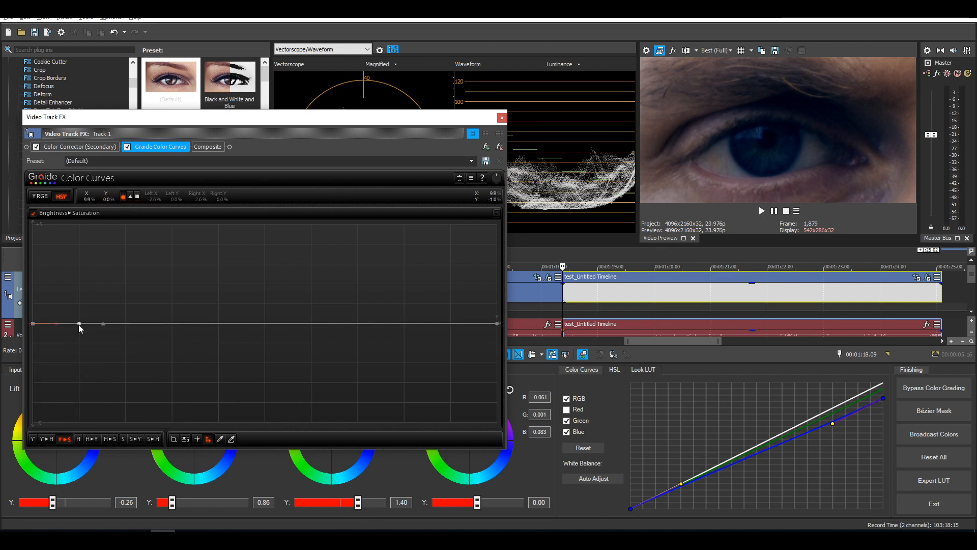
left_click(80, 323)
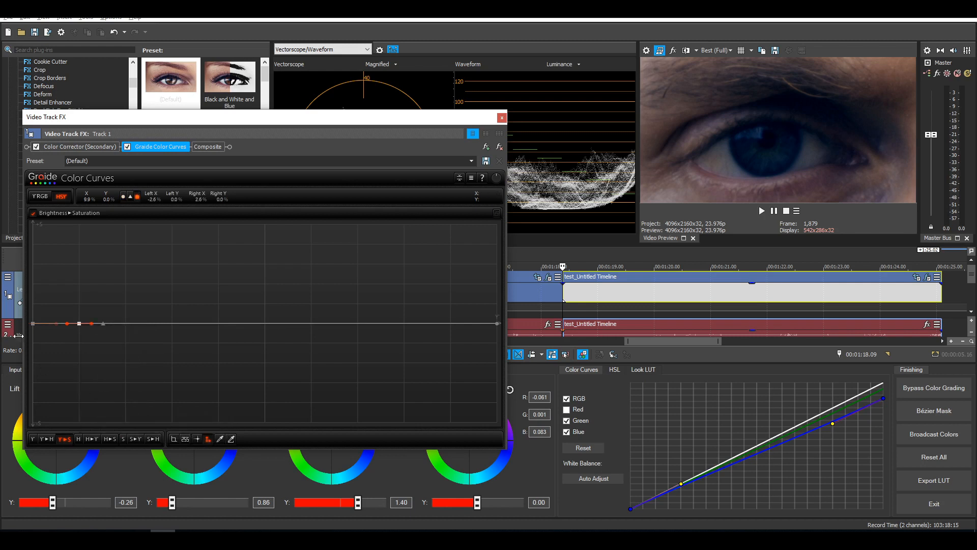
Pull the darkest node to near-zero saturation and soften its handle rolloff.
left_click_drag(43, 323, 34, 338)
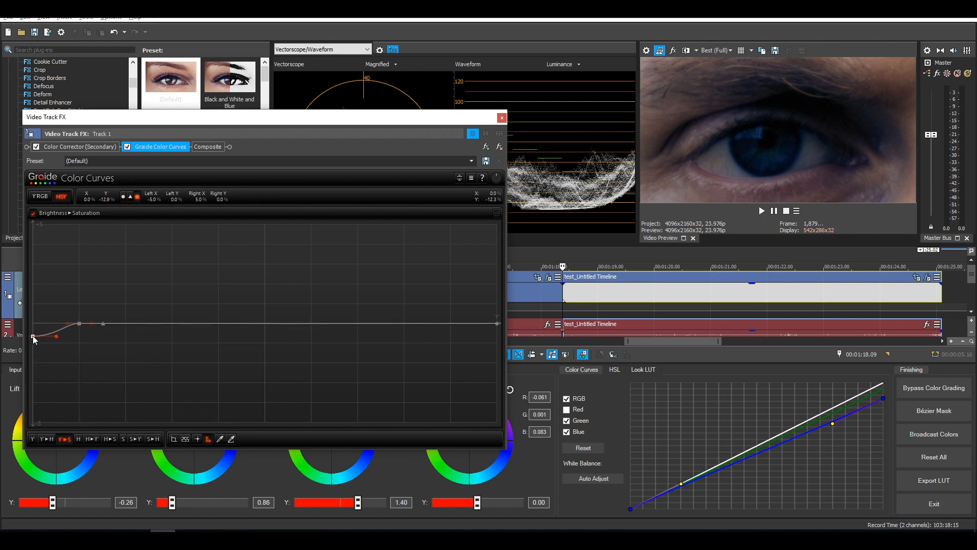
left_click_drag(33, 340, 35, 391)
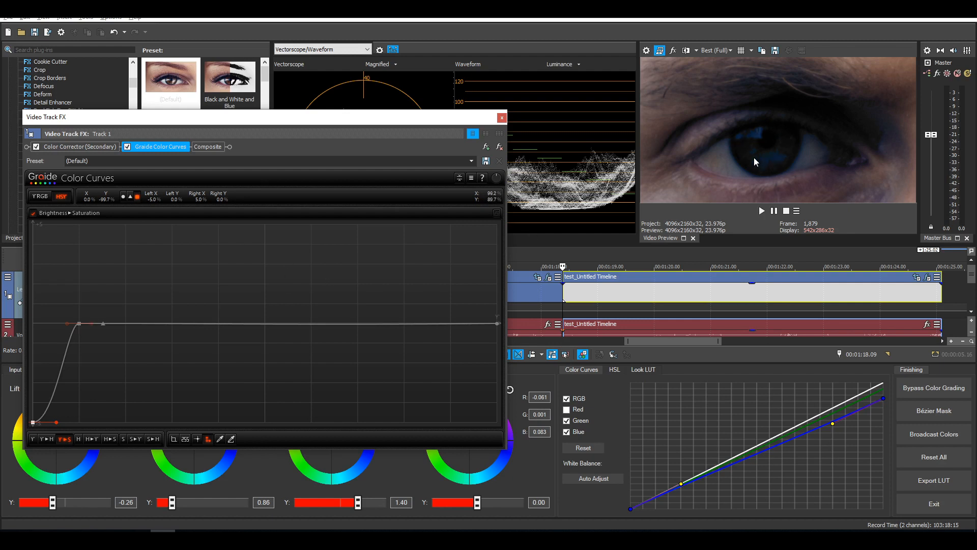
left_click_drag(41, 421, 53, 417)
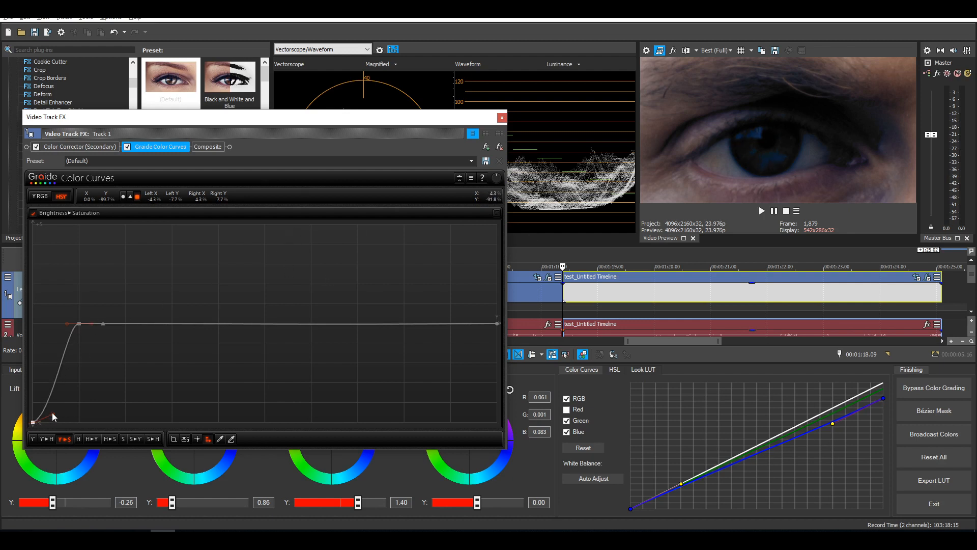
left_click_drag(53, 417, 73, 326)
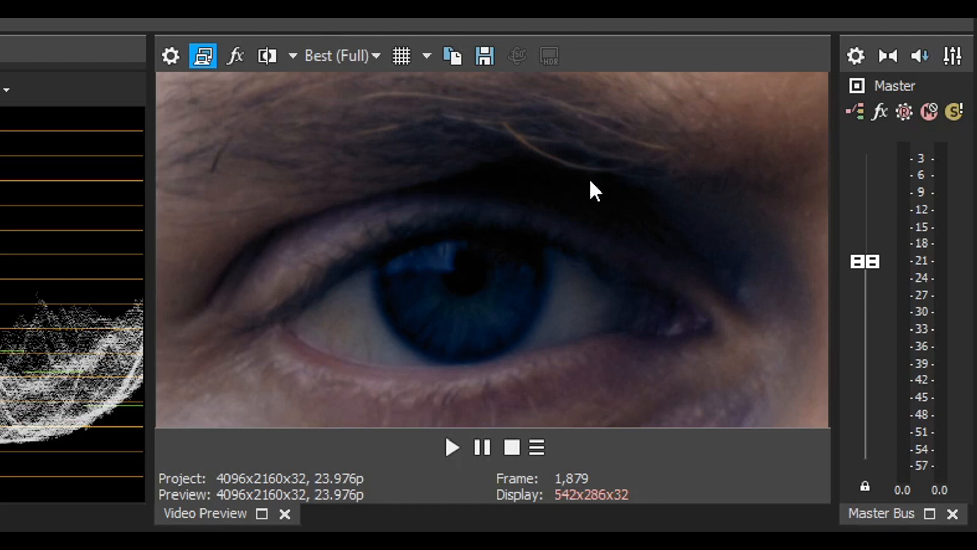
mouse_move(470, 282)
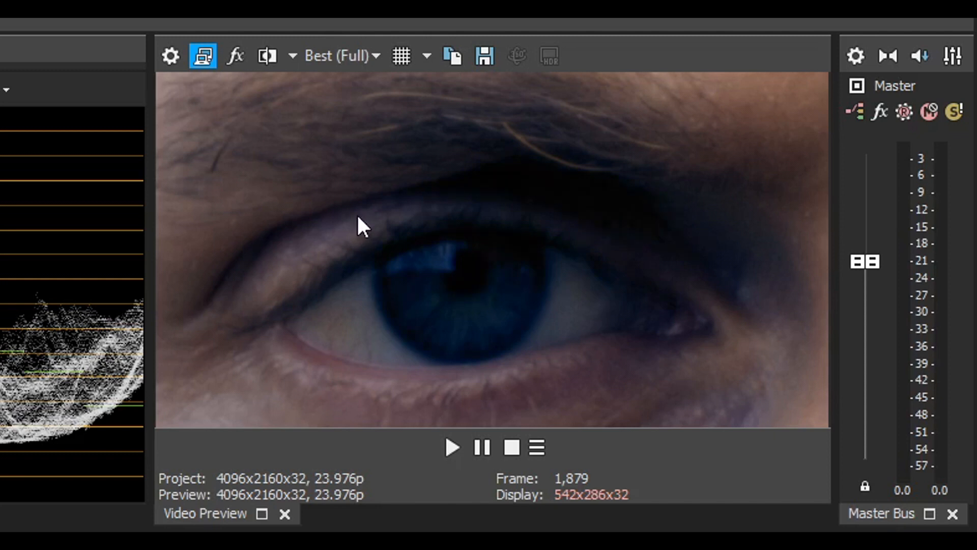
mouse_move(299, 265)
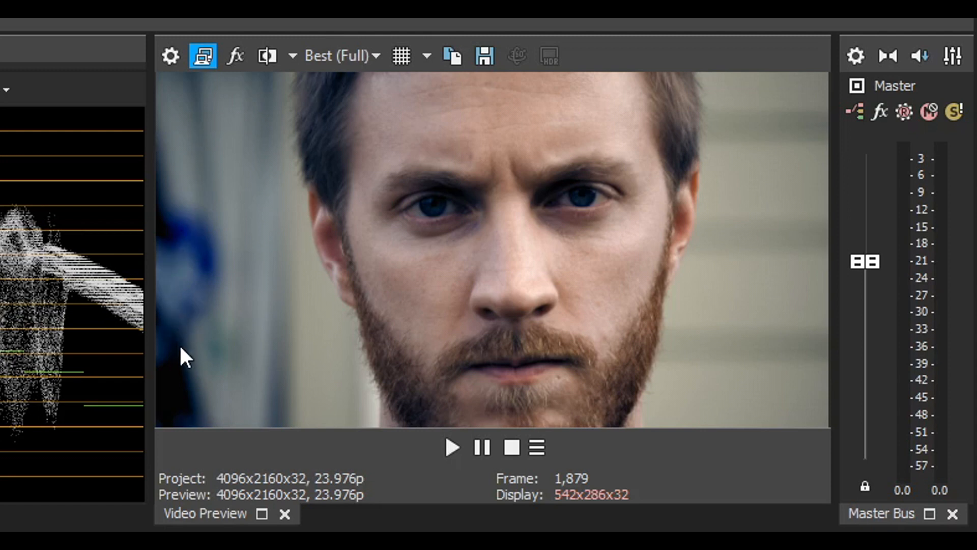
mouse_move(235, 422)
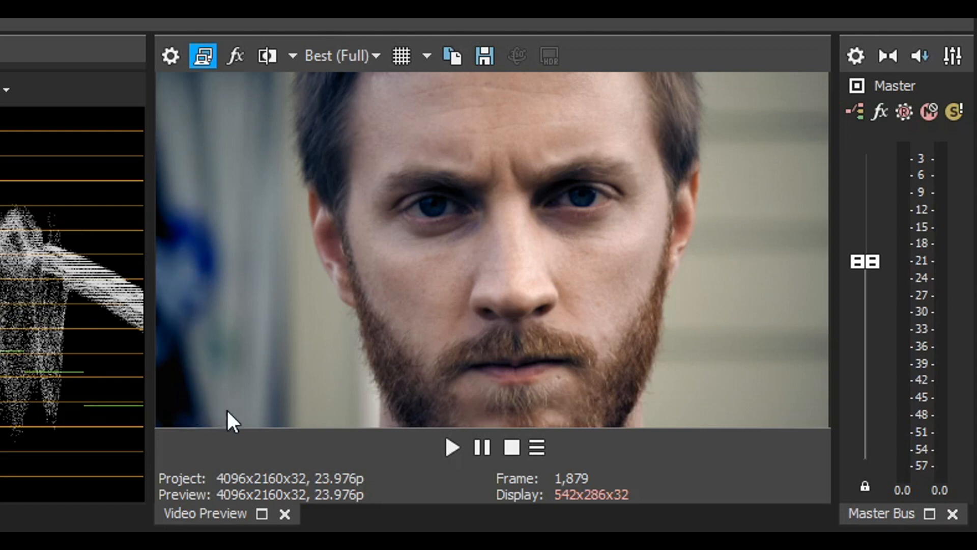
mouse_move(711, 230)
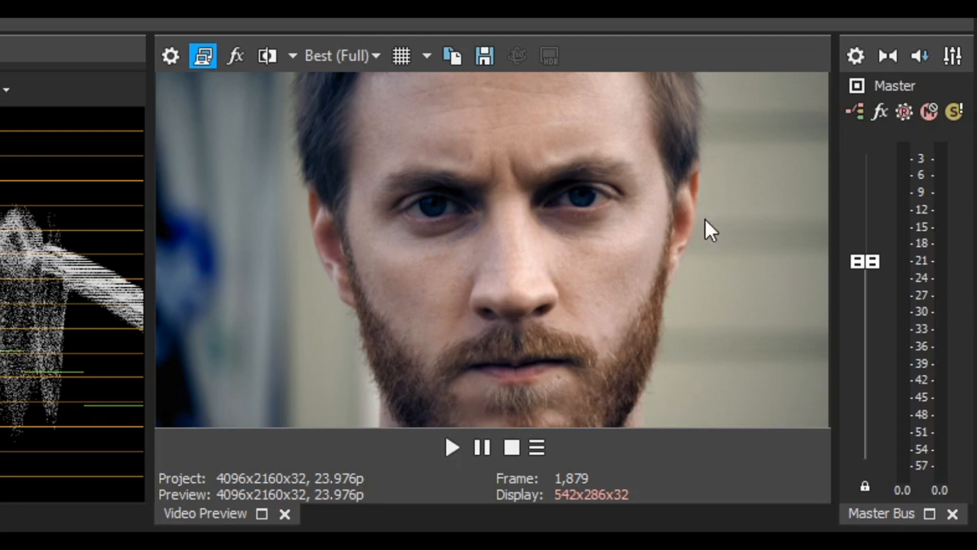
mouse_move(574, 165)
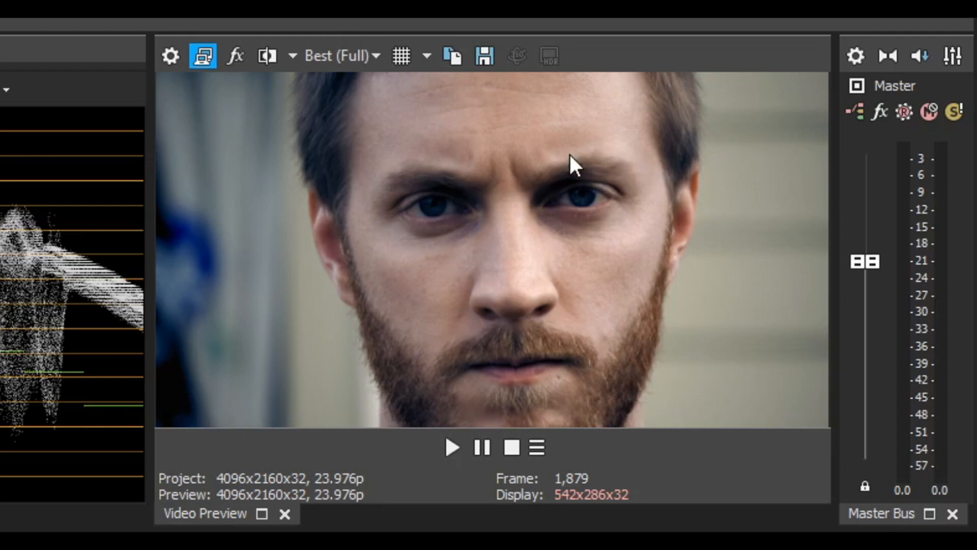
Bring the full face shot back into the preview, with Pan/Crop at 4096x2160.
left_click(203, 56)
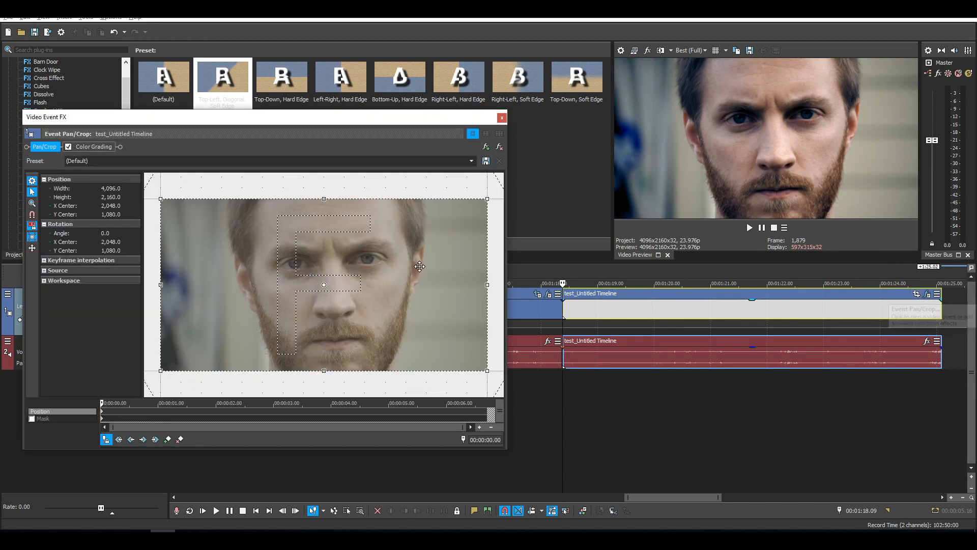
mouse_move(32, 223)
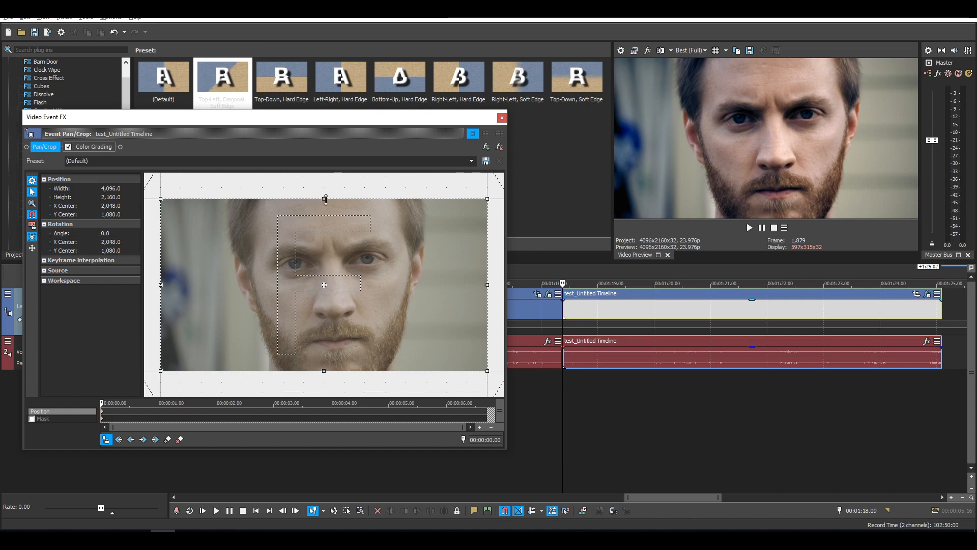
Drag the top Pan/Crop frame handle to add letterbox bars to the nested clip.
left_click_drag(323, 199, 324, 220)
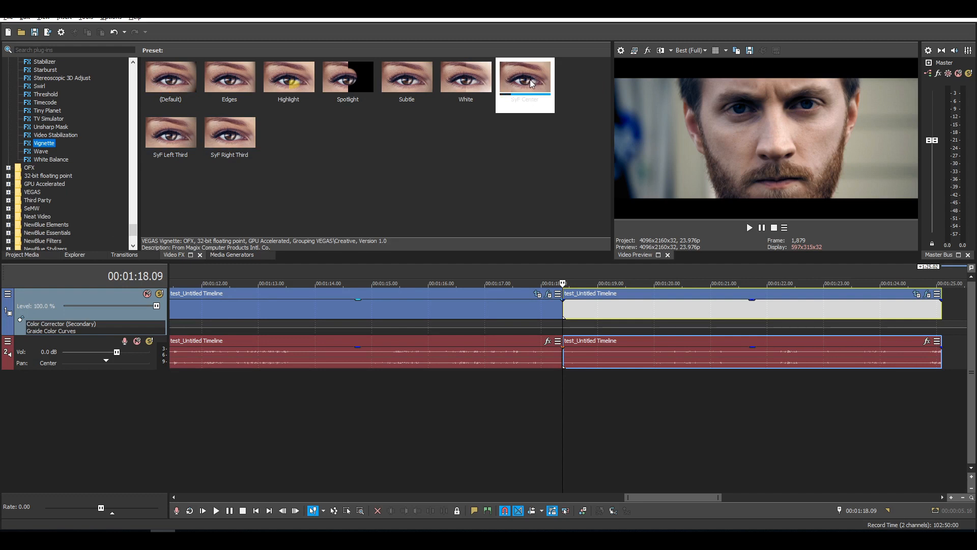
Apply the Vignette 'SyF Center' preset to the track and close Video Track FX.
double_click(525, 76)
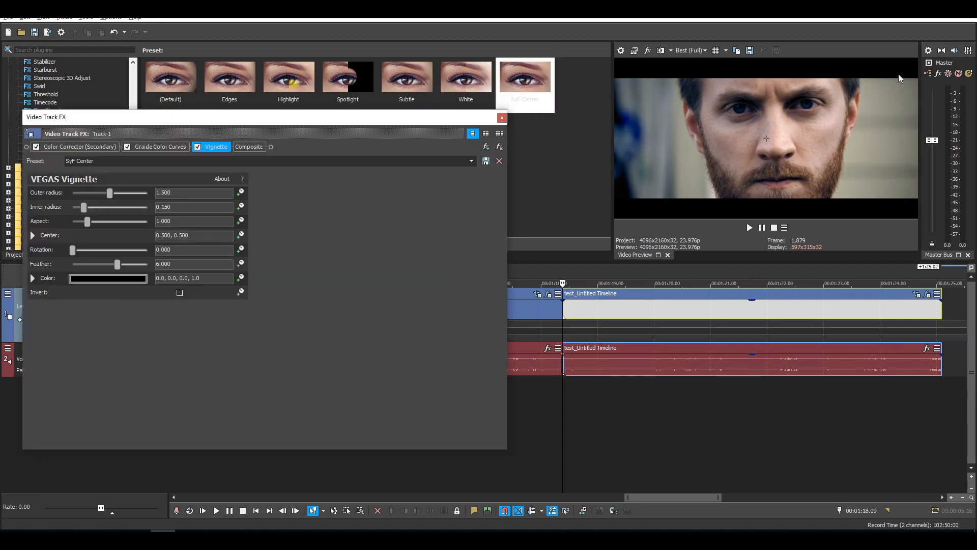
mouse_move(845, 78)
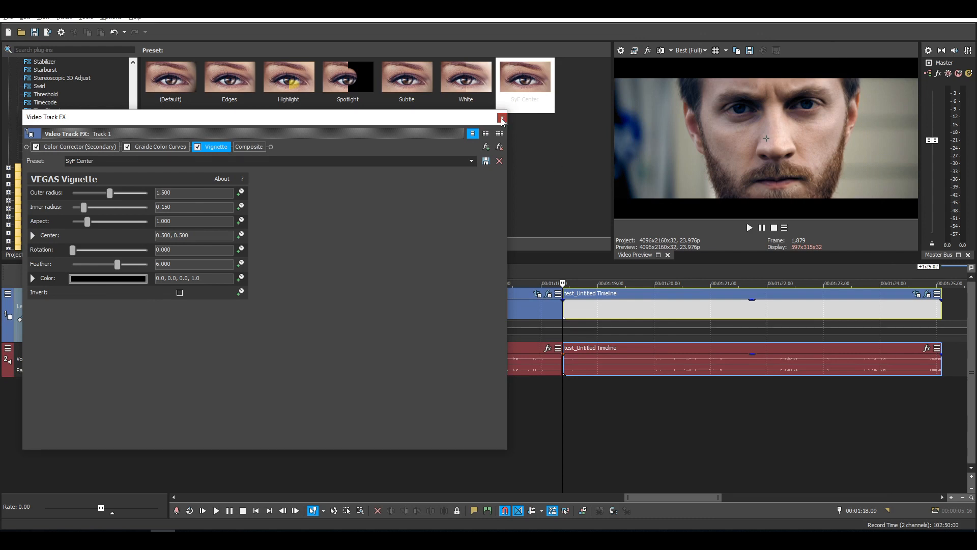
left_click(502, 118)
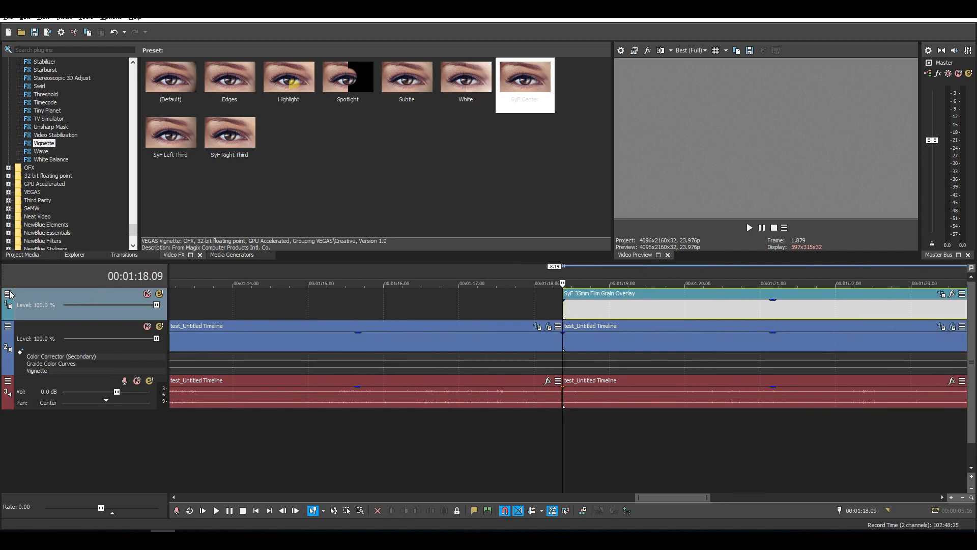
Set the grain track's compositing mode and lower the overlay event's opacity.
left_click(7, 294)
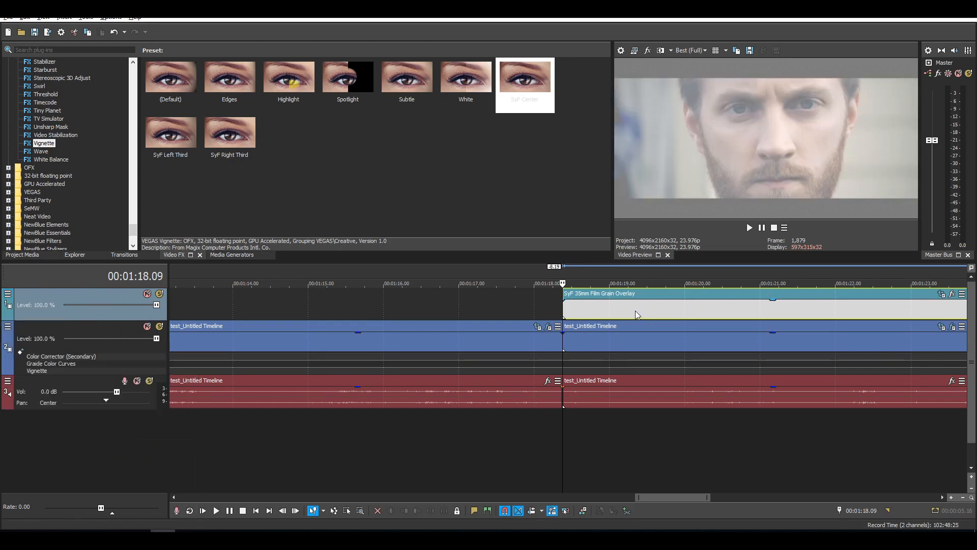
mouse_move(774, 303)
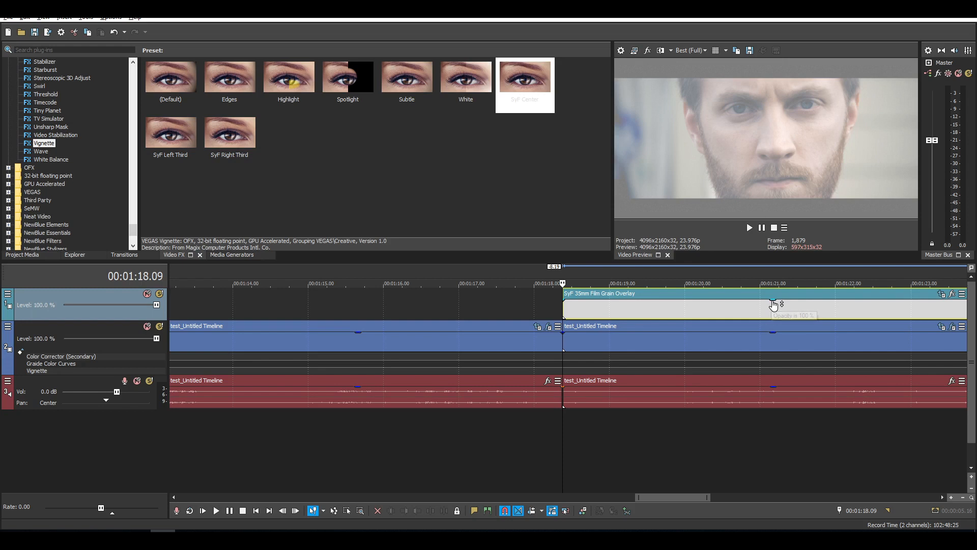
left_click_drag(773, 305, 772, 317)
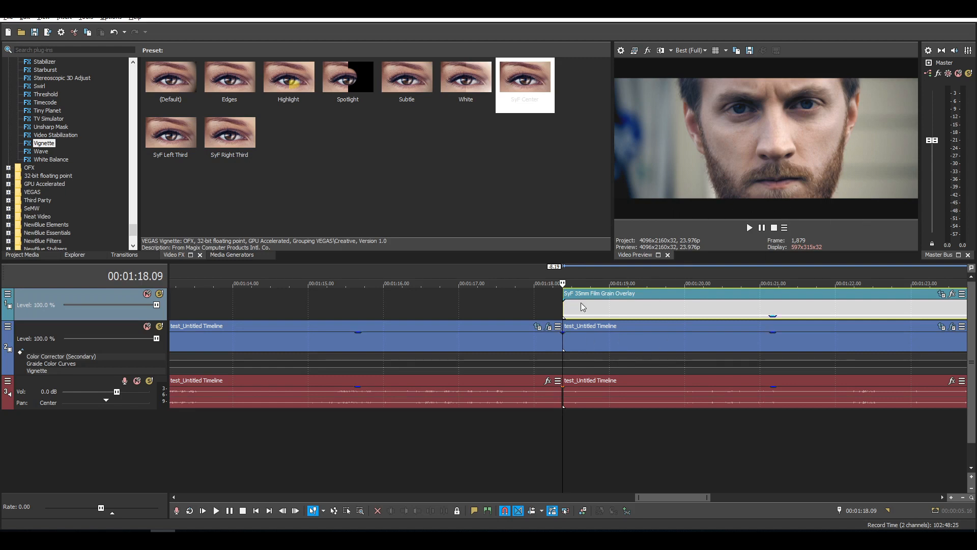
mouse_move(852, 73)
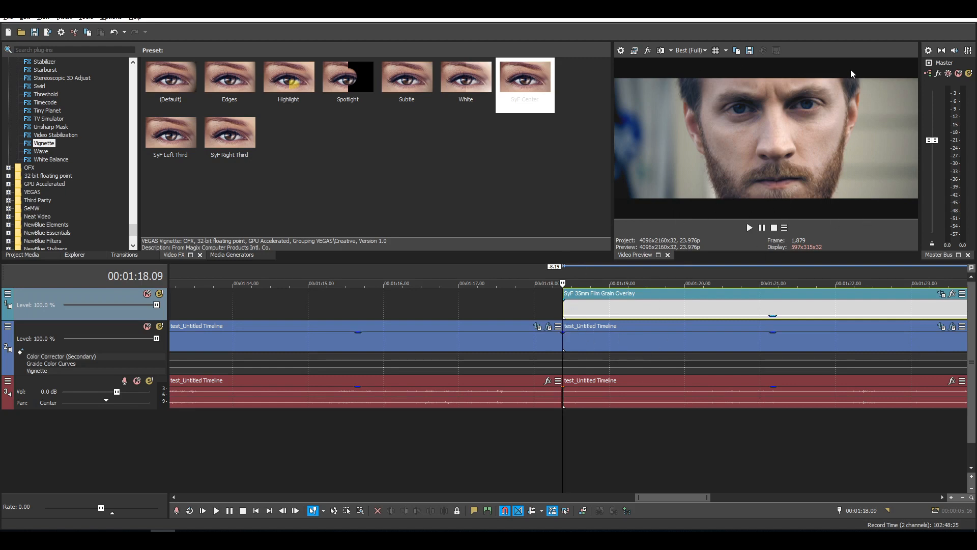